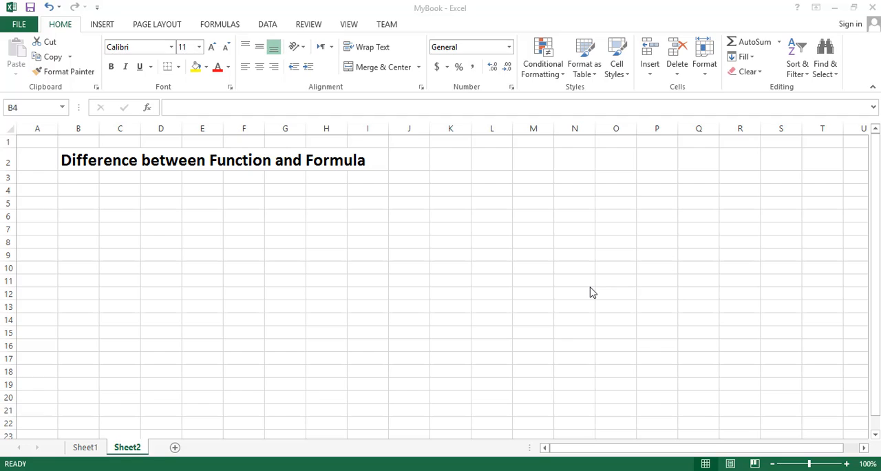
pyautogui.moveTo(82, 194)
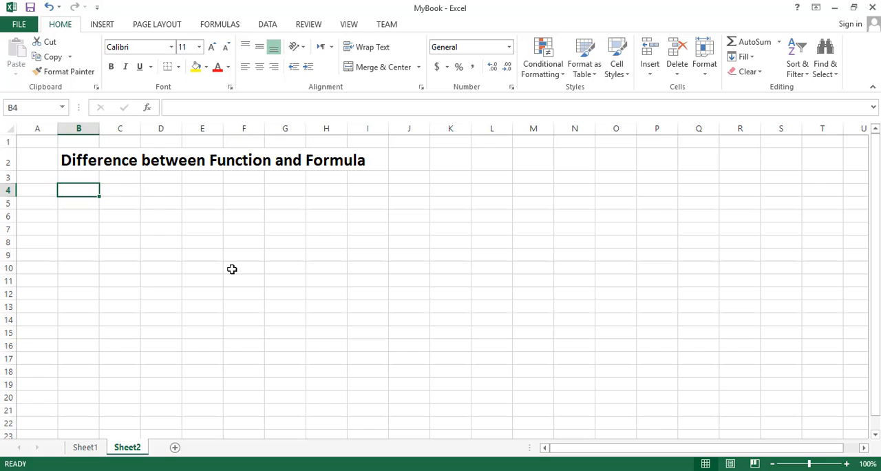
pyautogui.moveTo(220, 25)
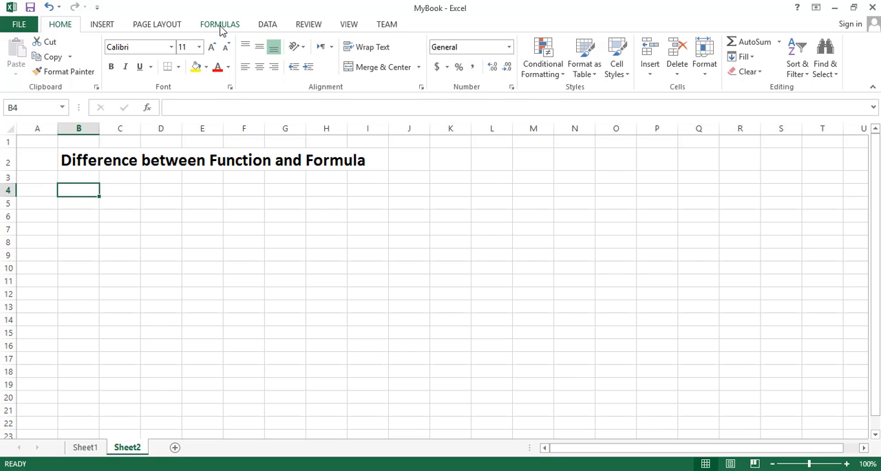
# Browse the Formulas ribbon's Function Library, including the More Functions categories.
pyautogui.click(221, 24)
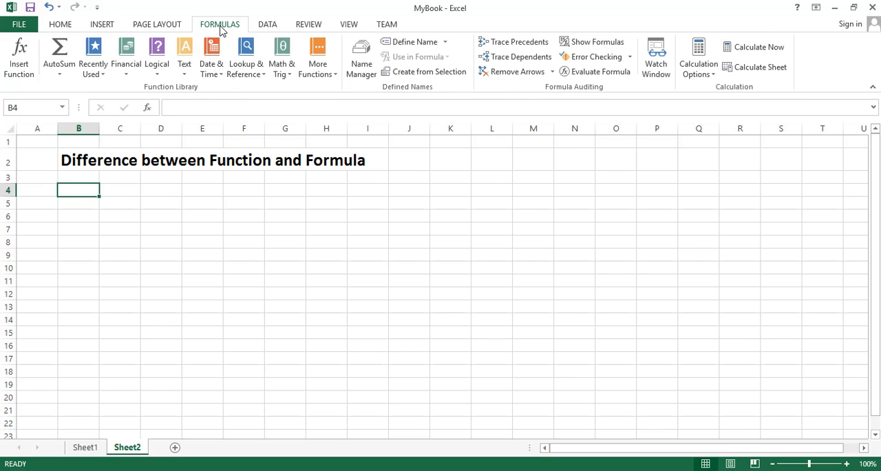
pyautogui.moveTo(58, 55)
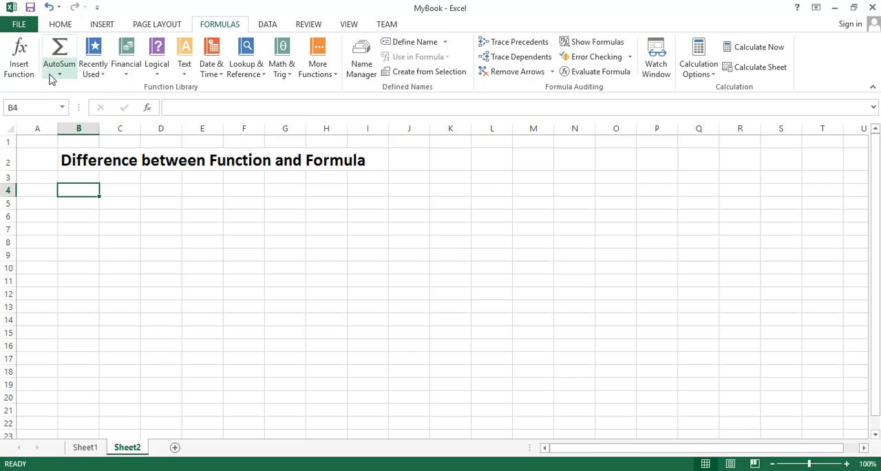
pyautogui.moveTo(127, 56)
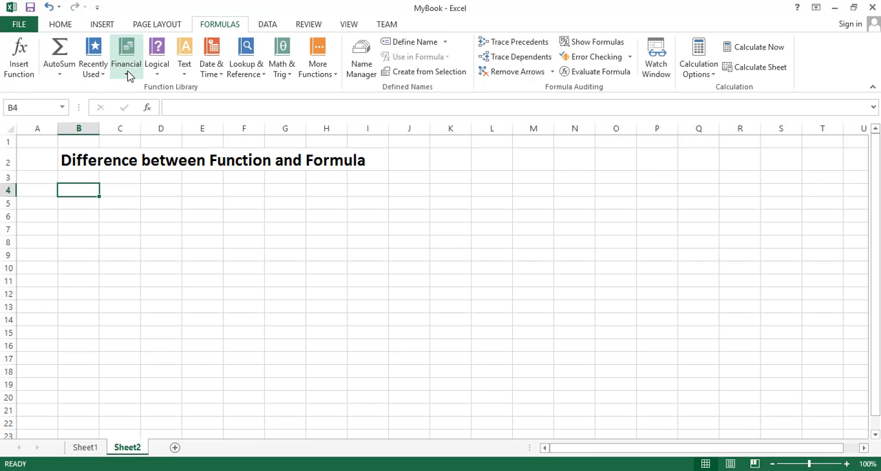
pyautogui.moveTo(212, 56)
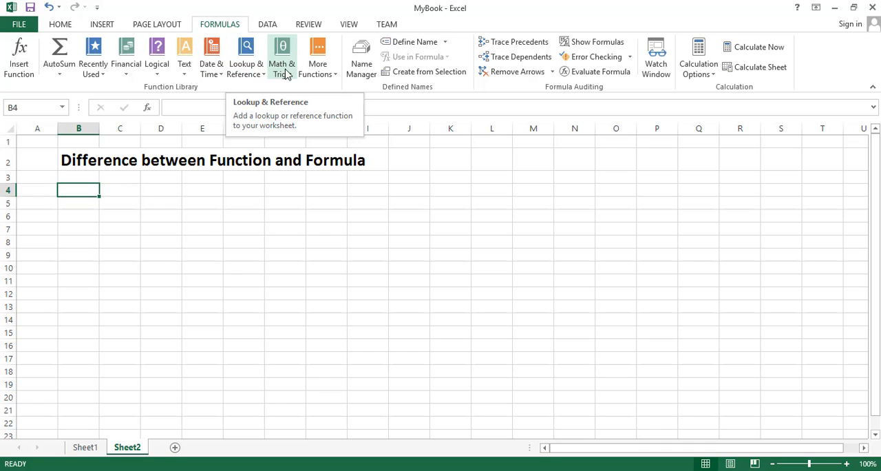
pyautogui.moveTo(318, 57)
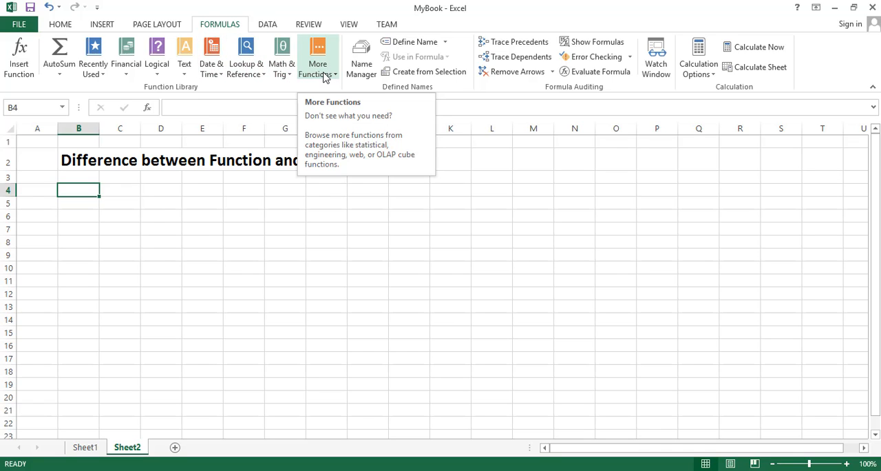
pyautogui.click(317, 58)
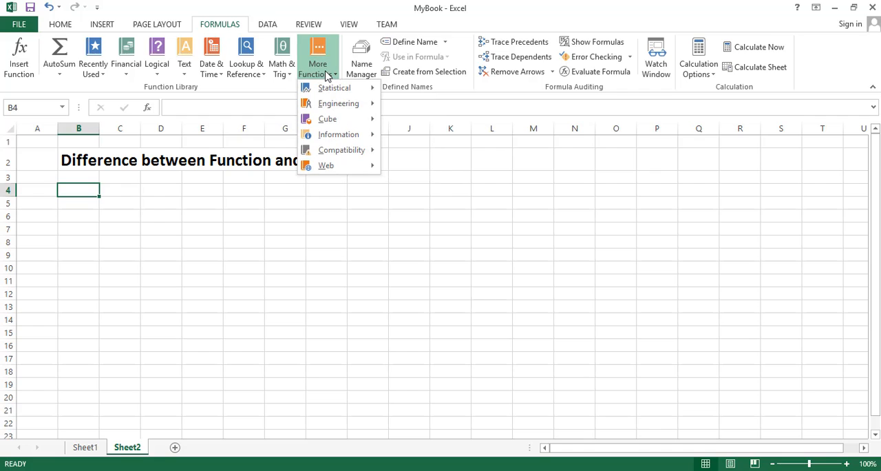
pyautogui.click(317, 58)
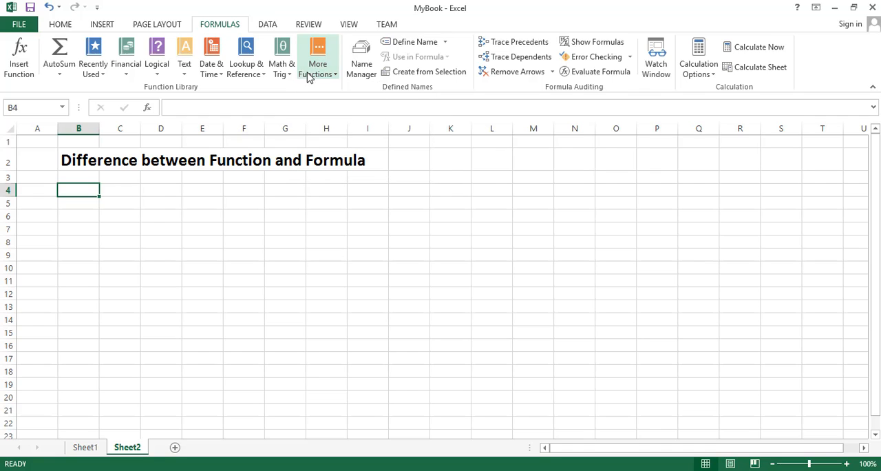
pyautogui.moveTo(92, 55)
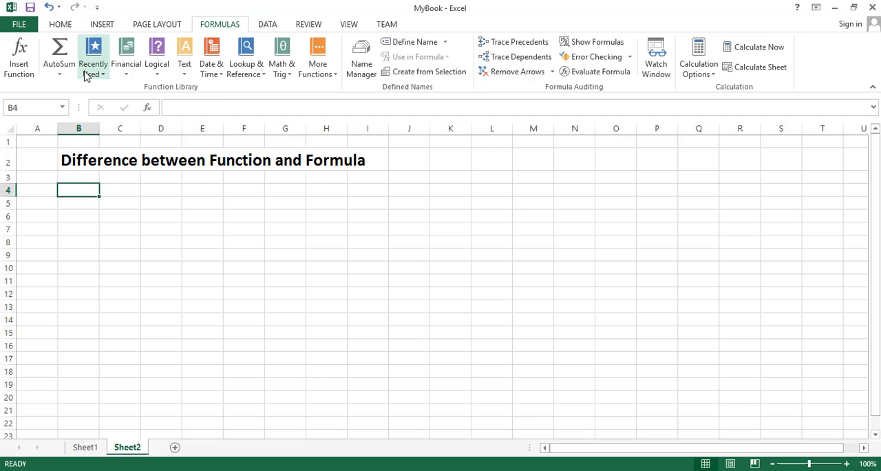
pyautogui.moveTo(58, 55)
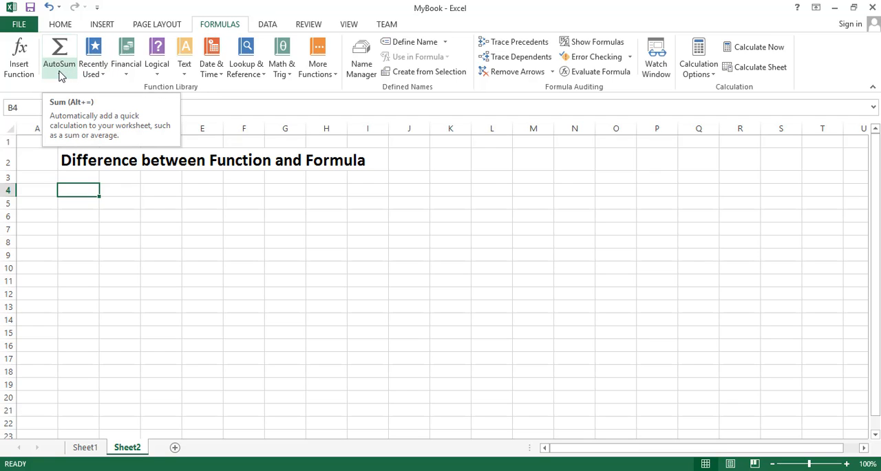
pyautogui.moveTo(126, 55)
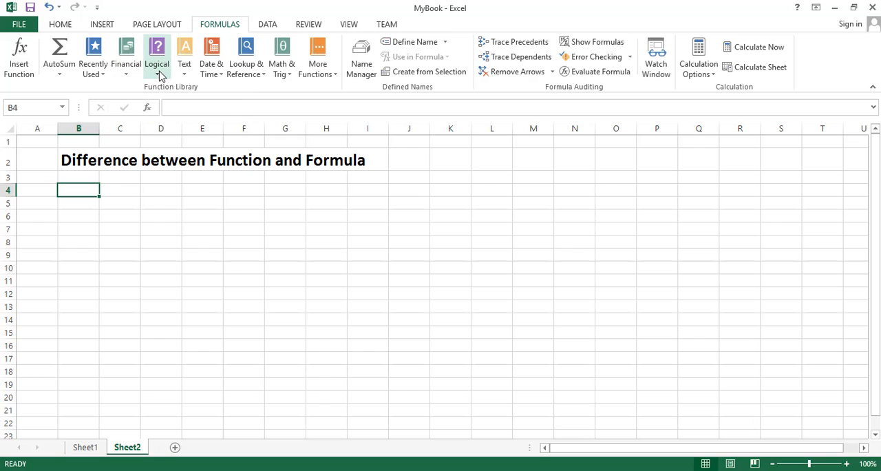
pyautogui.moveTo(184, 55)
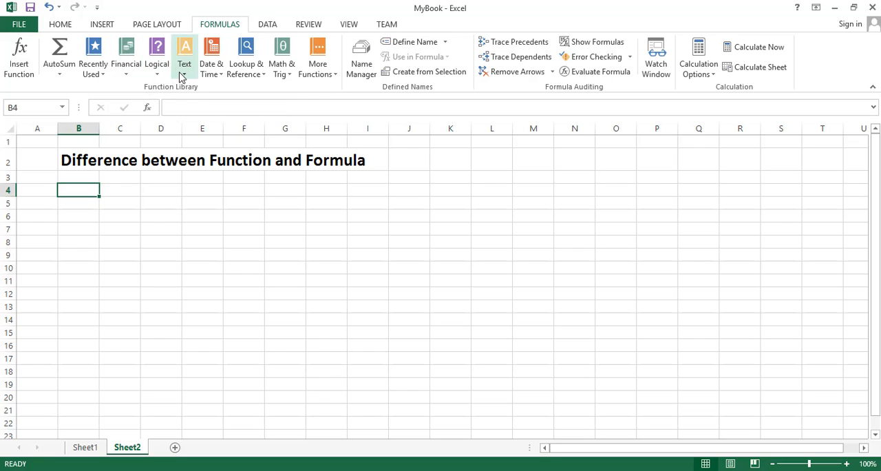
pyautogui.moveTo(184, 53)
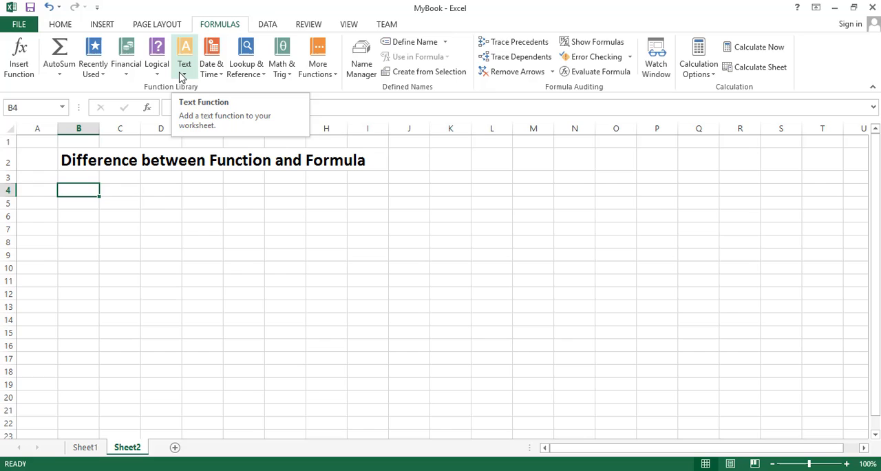
pyautogui.moveTo(196, 268)
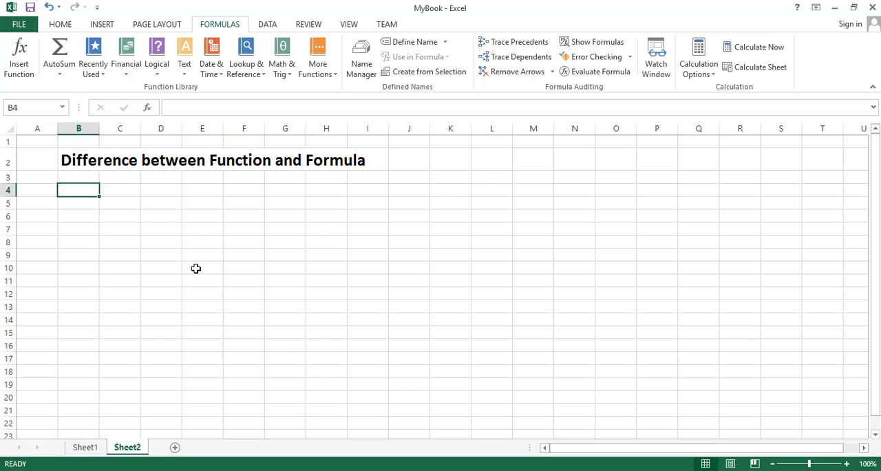
# Add the heading 'Function' in B4.
pyautogui.write('Func')
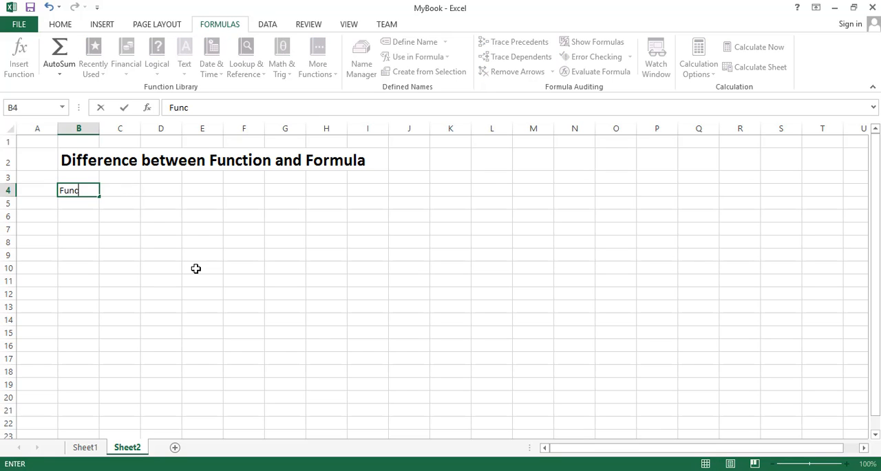
pyautogui.write('tion')
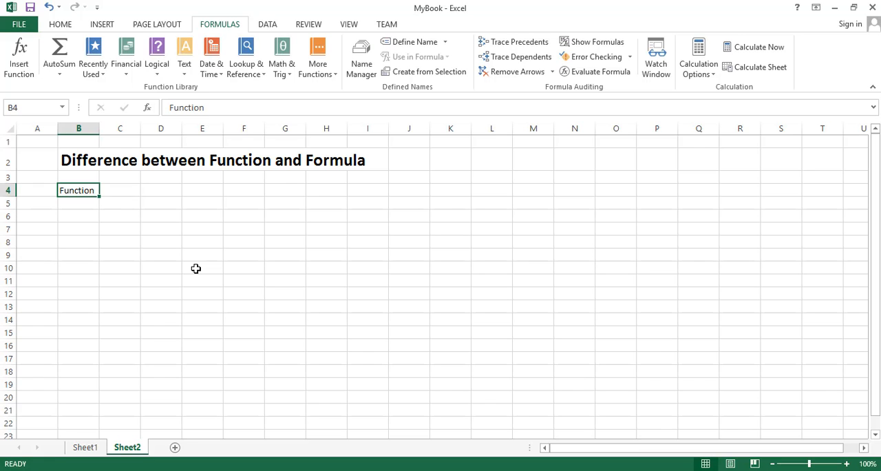
# Write in B5: 'A function provides some functionality/processing on data. And It also Returns some value.' then start 'For'.
pyautogui.write('A')
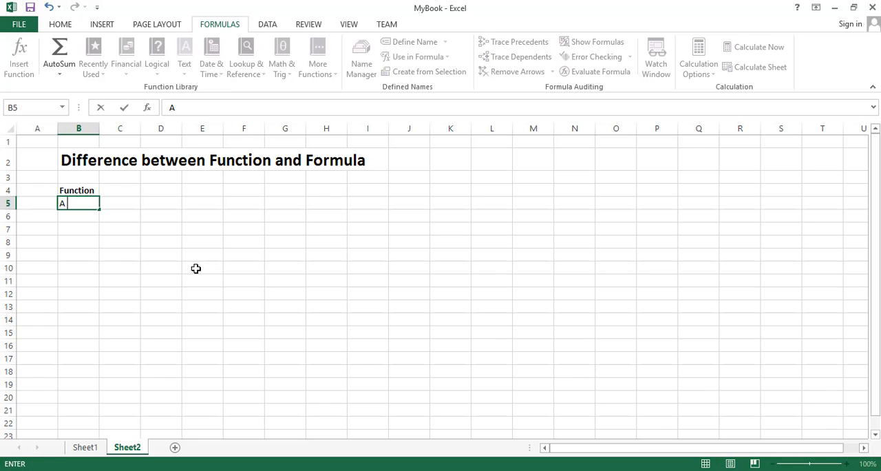
pyautogui.write('function')
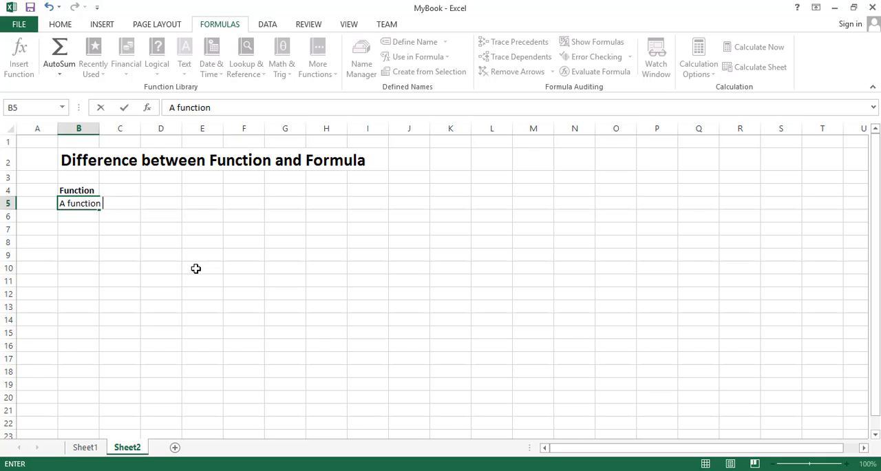
pyautogui.write('prov')
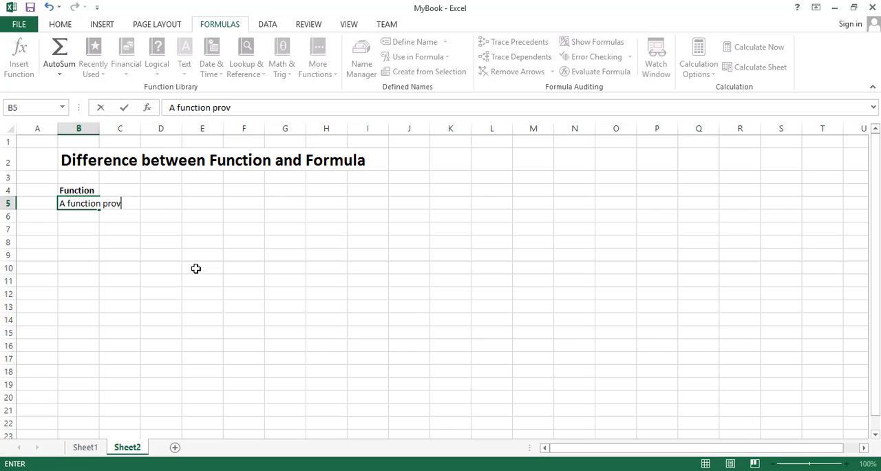
pyautogui.write('ides')
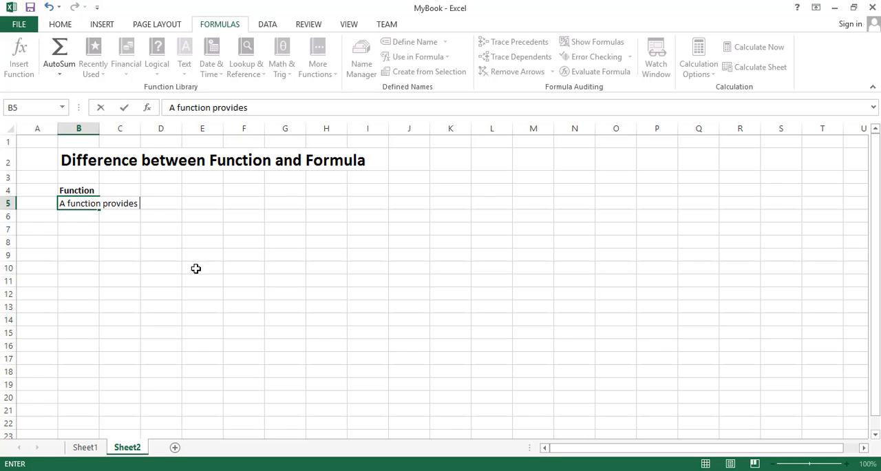
pyautogui.write('s')
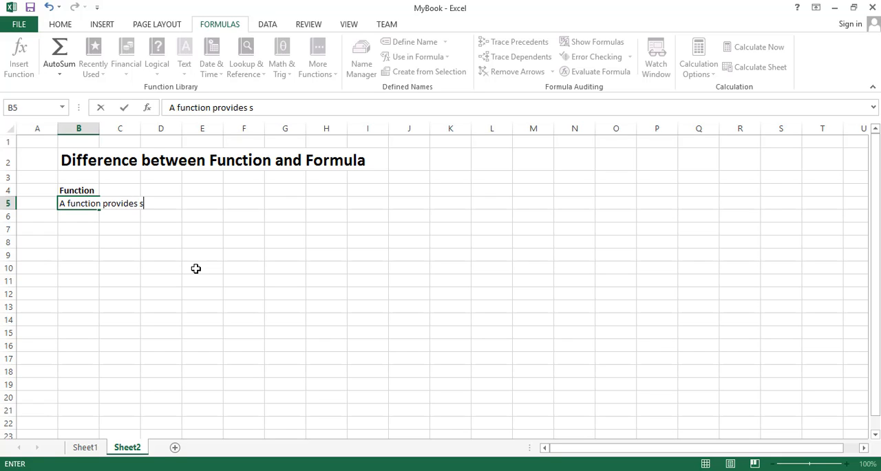
pyautogui.write('ome')
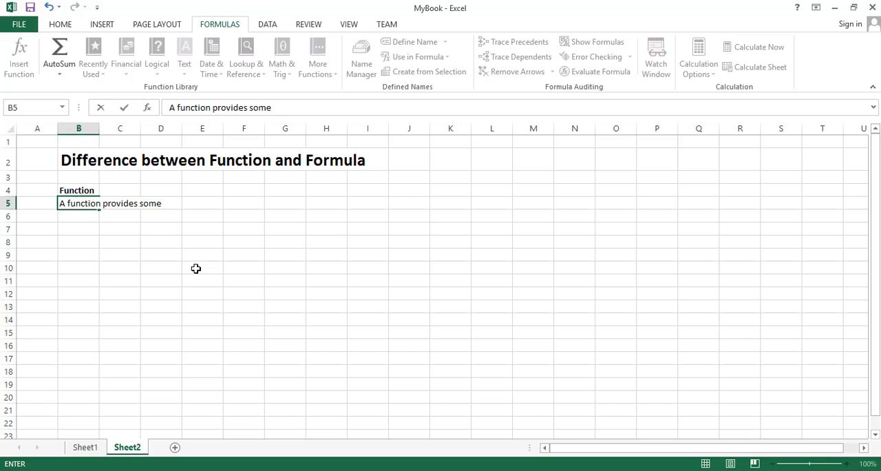
pyautogui.write('functionalit')
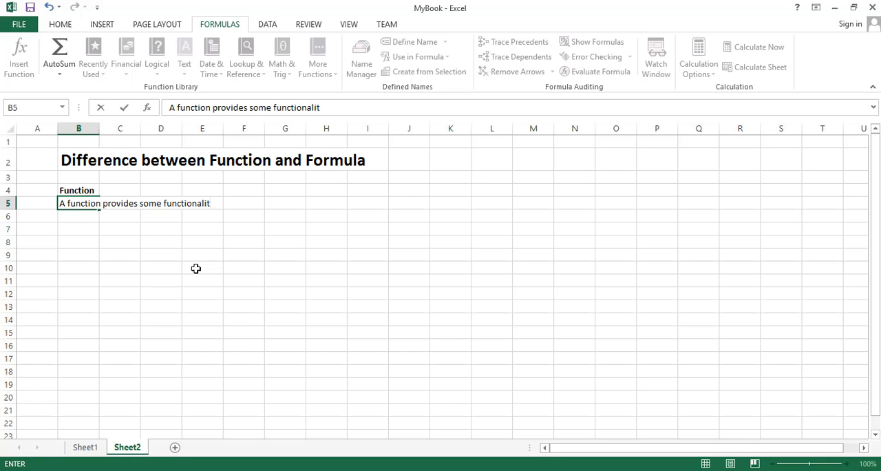
pyautogui.write('y/pro')
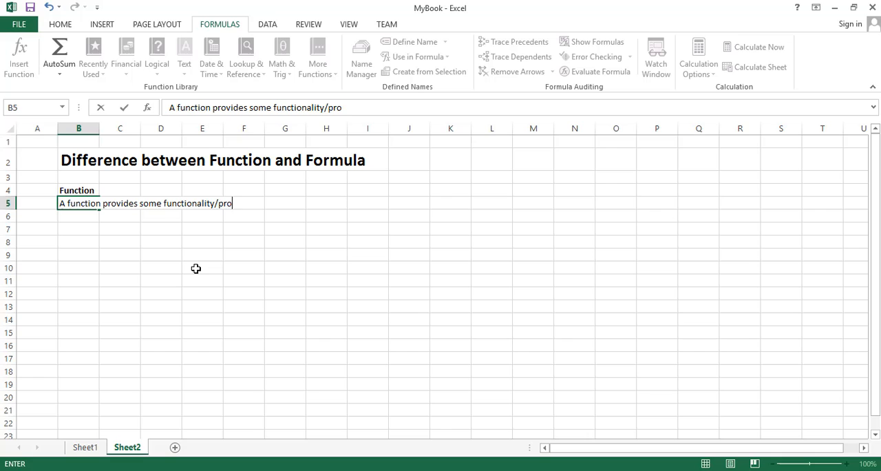
pyautogui.write('cessing or operations')
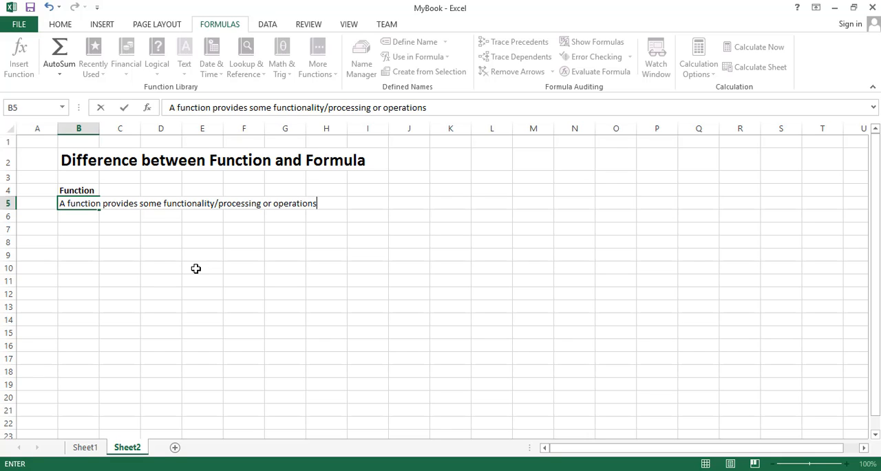
pyautogui.write('on data.')
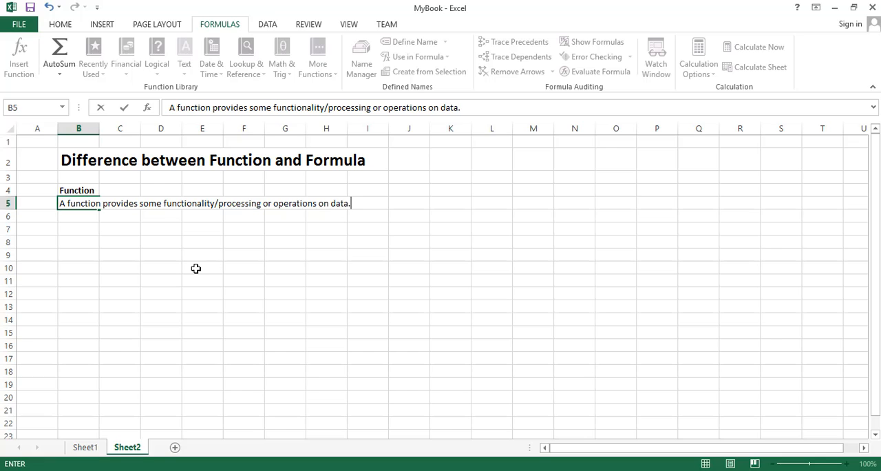
pyautogui.write('And')
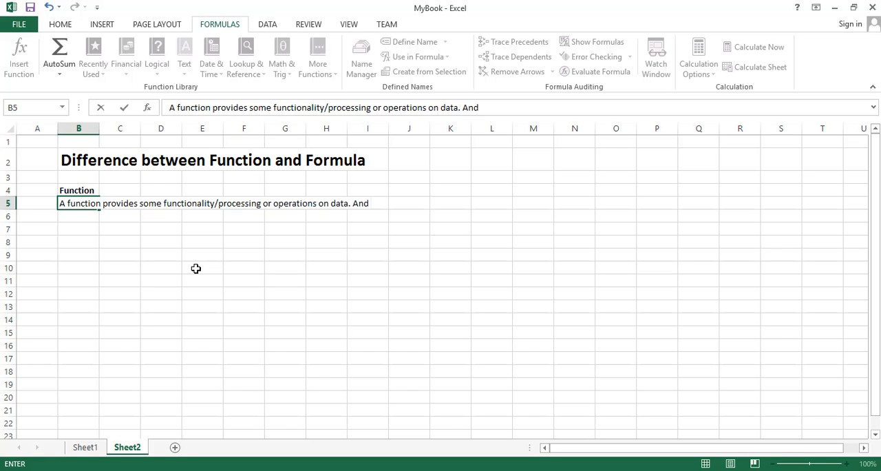
pyautogui.write('It also R')
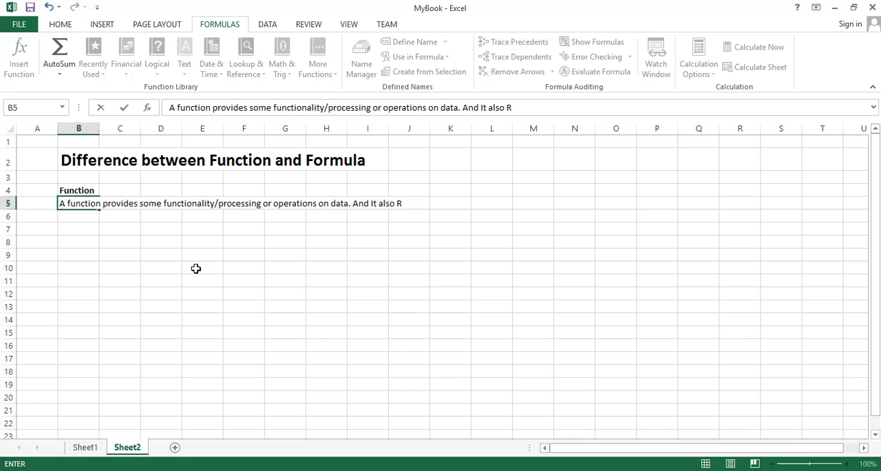
pyautogui.write('eturns some va')
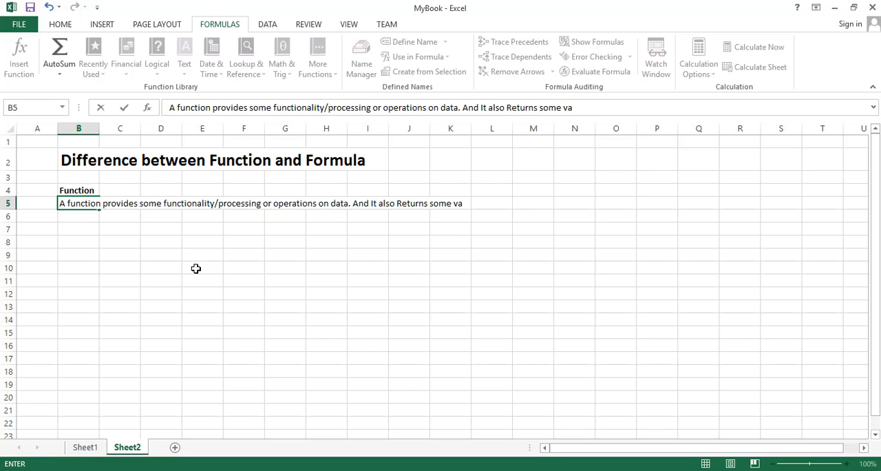
pyautogui.write('lue.')
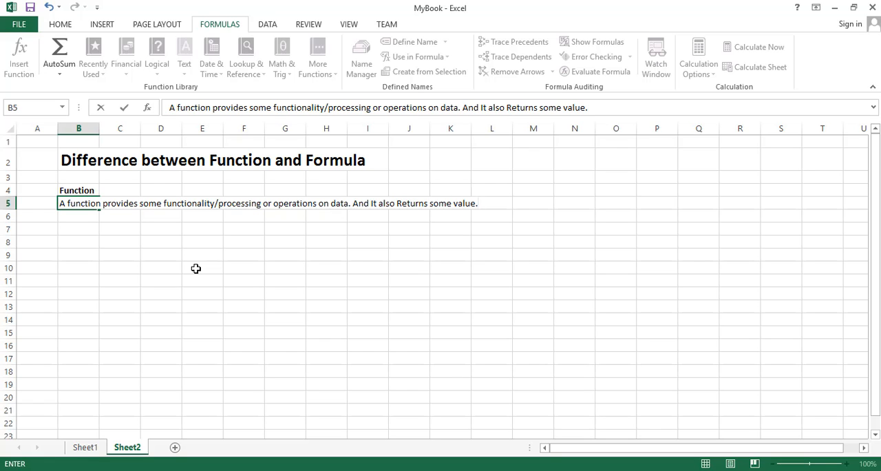
pyautogui.write('For Example:')
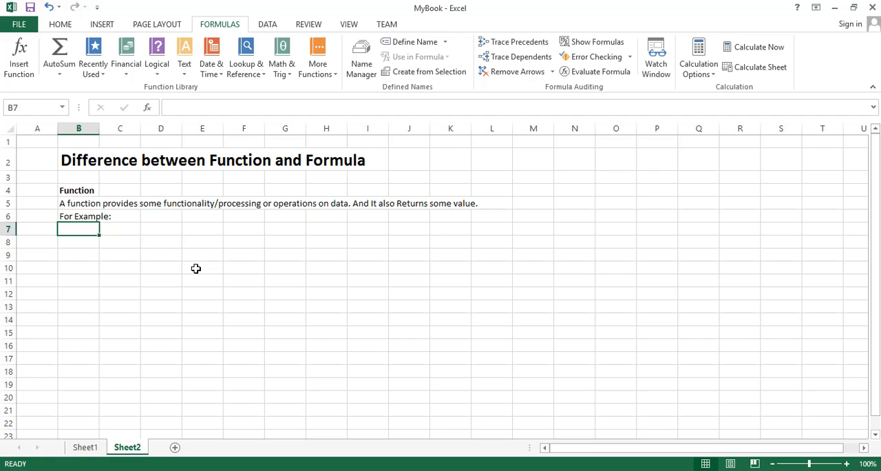
# Add the SUM label in B7 and the 'Input:' label on the row below.
pyautogui.write('SUM')
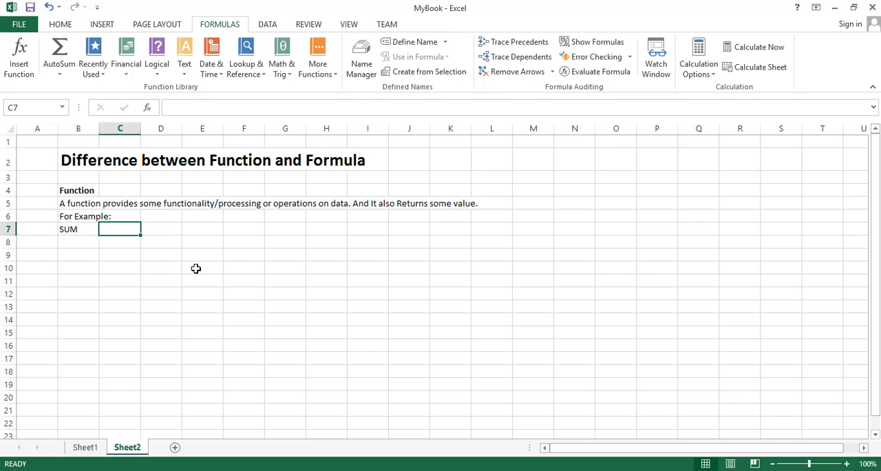
pyautogui.press('Down')
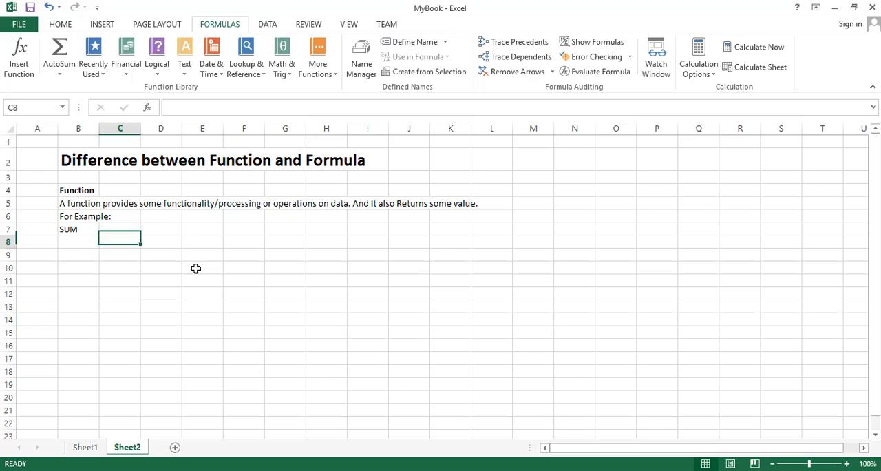
pyautogui.write('Input:')
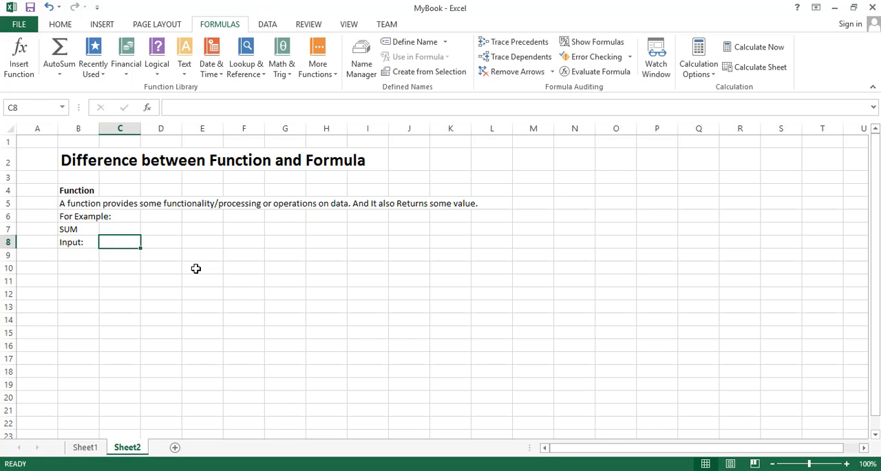
# Fill the Input row with 22, 33 and 44 and add the 'Output:' label in B9.
pyautogui.write('22')
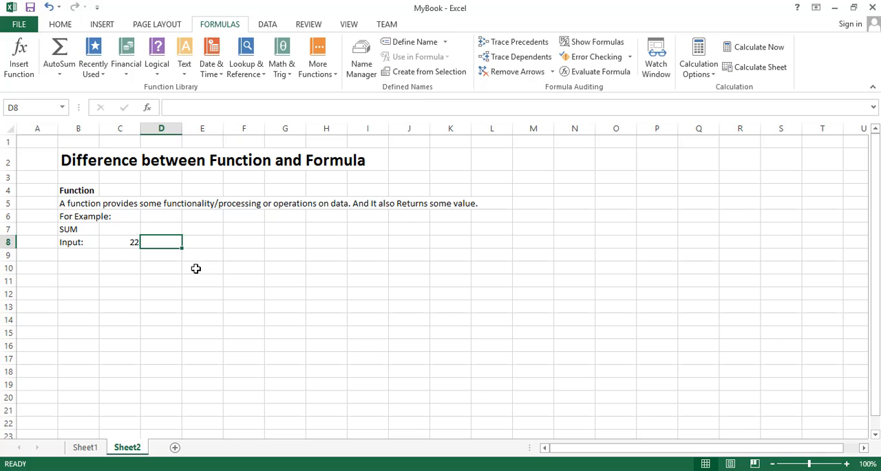
pyautogui.write('33')
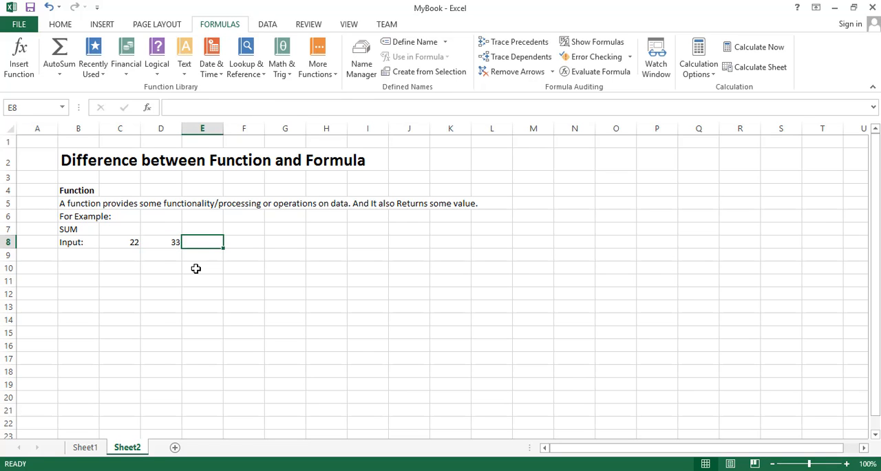
pyautogui.write('44')
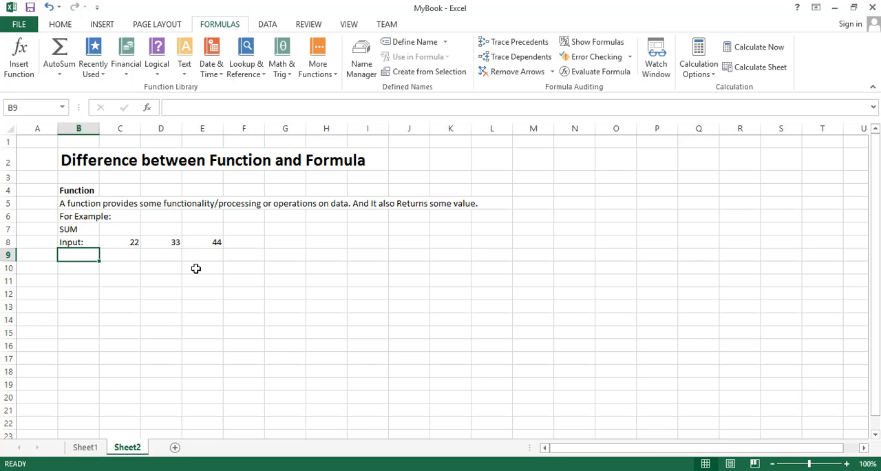
pyautogui.write('Output:')
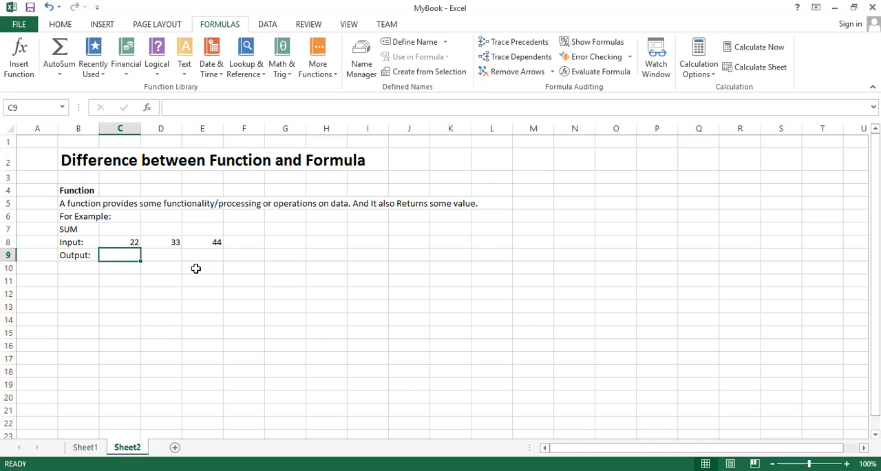
# Enter 99 as the Output value in C9.
pyautogui.write('99')
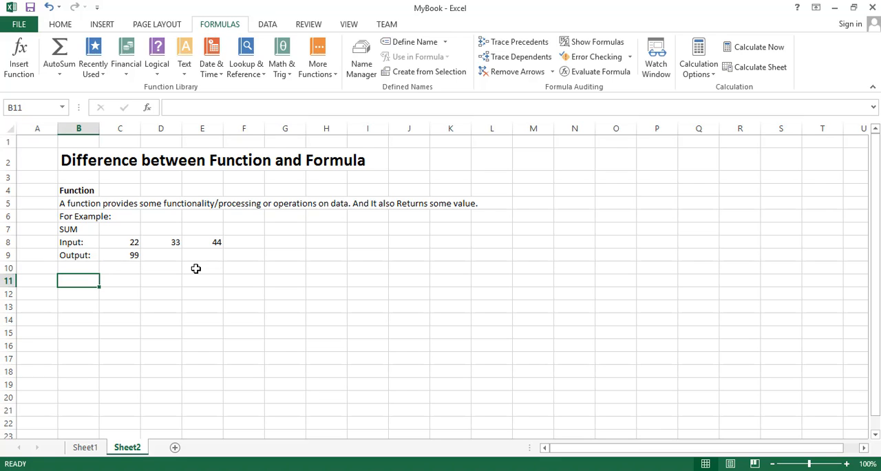
# Add the heading 'Formula' in B11.
pyautogui.write('Formul')
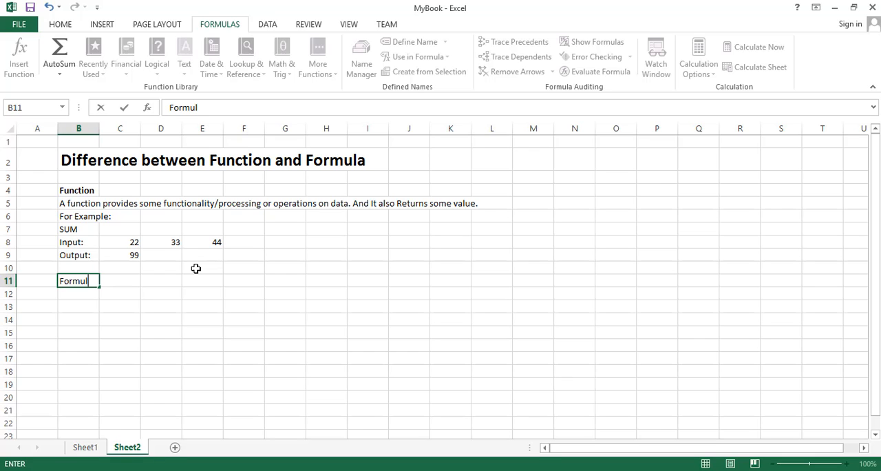
pyautogui.press('enter')
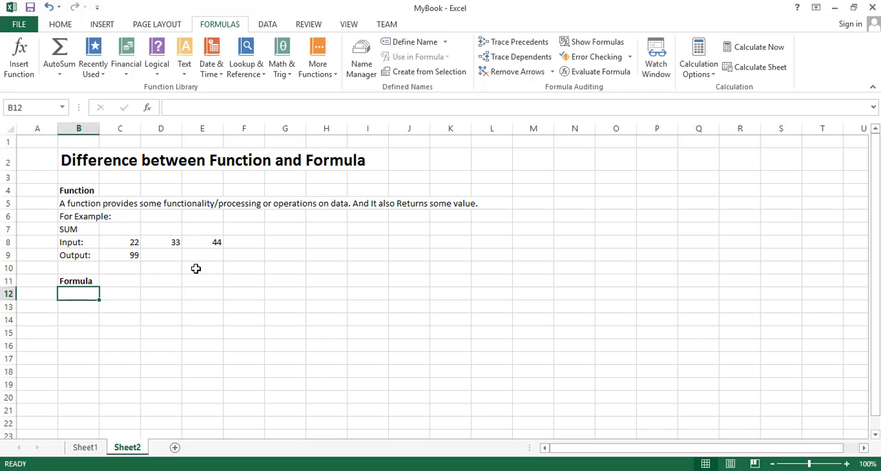
# Write in B12: 'A formula is just an expression or calculation we use to solve any problem'.
pyautogui.write('A')
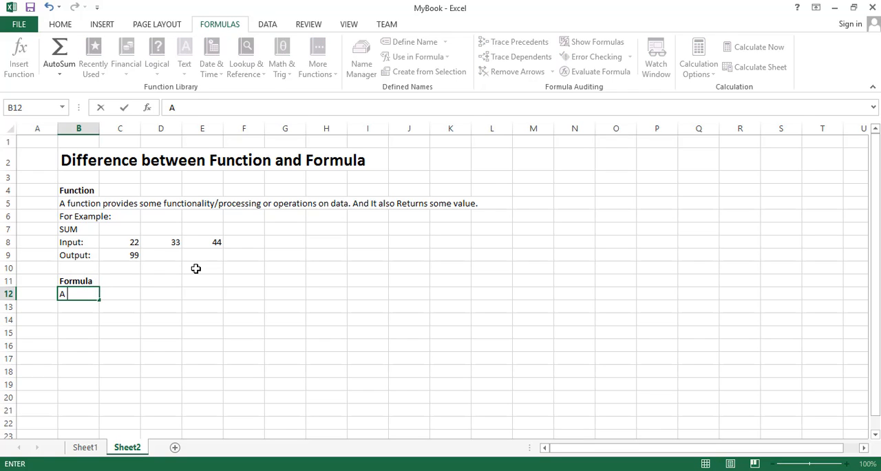
pyautogui.write('formula is j')
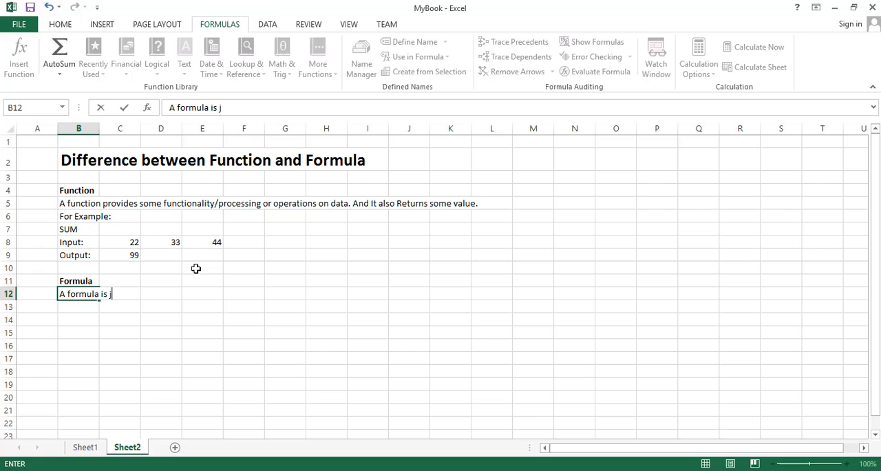
pyautogui.write('ust an')
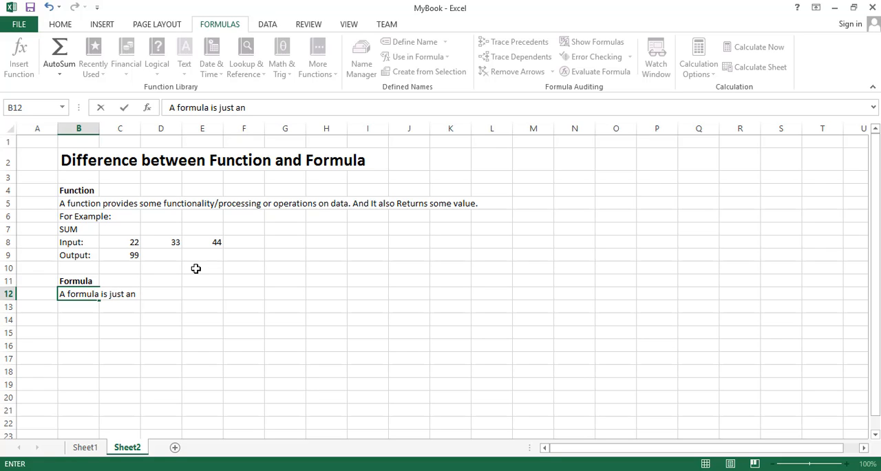
pyautogui.write('expre')
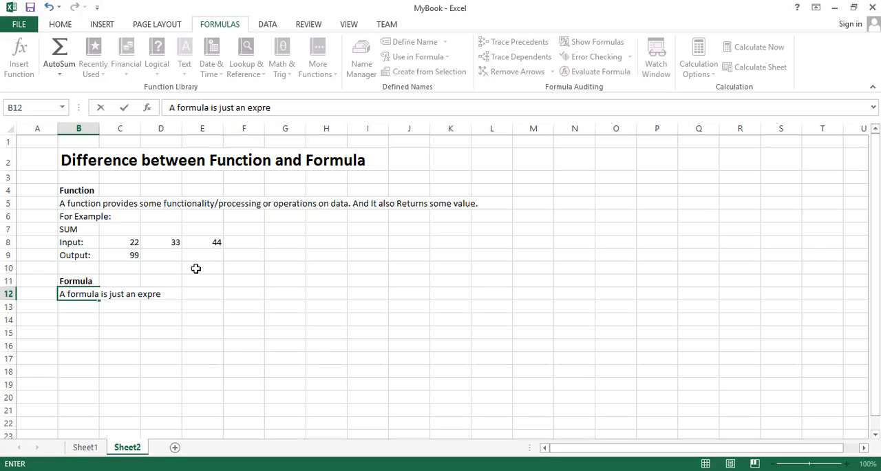
pyautogui.write('ssion or')
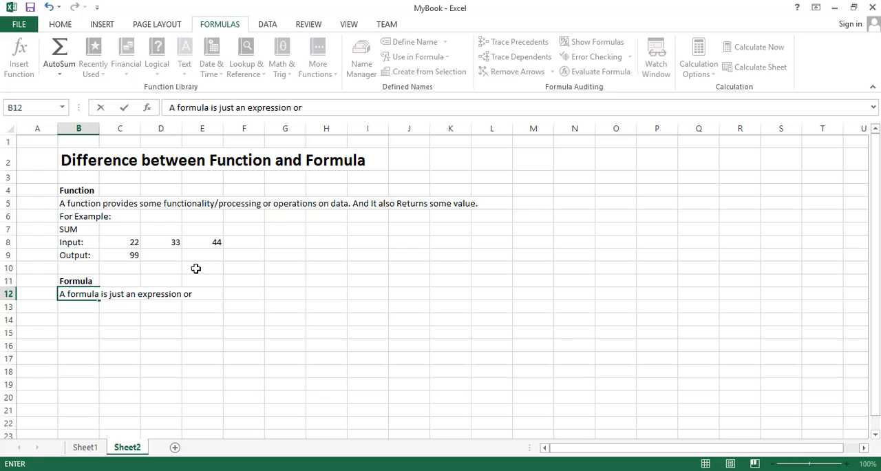
pyautogui.write('calculation')
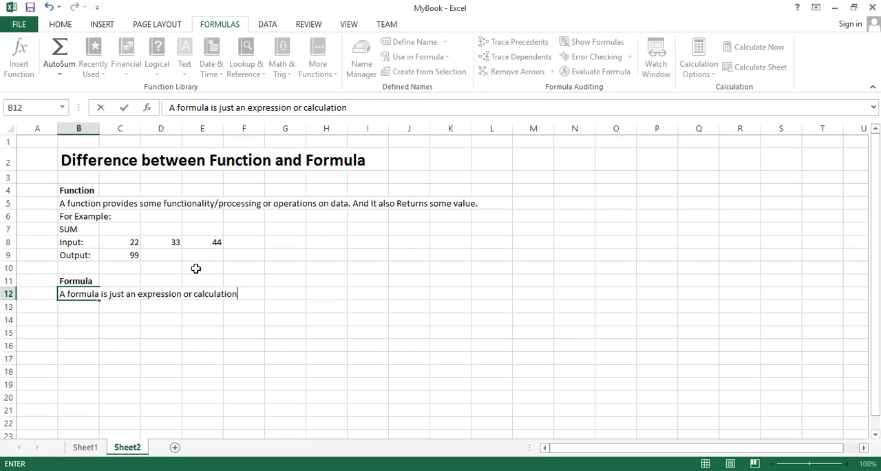
pyautogui.write('we use to')
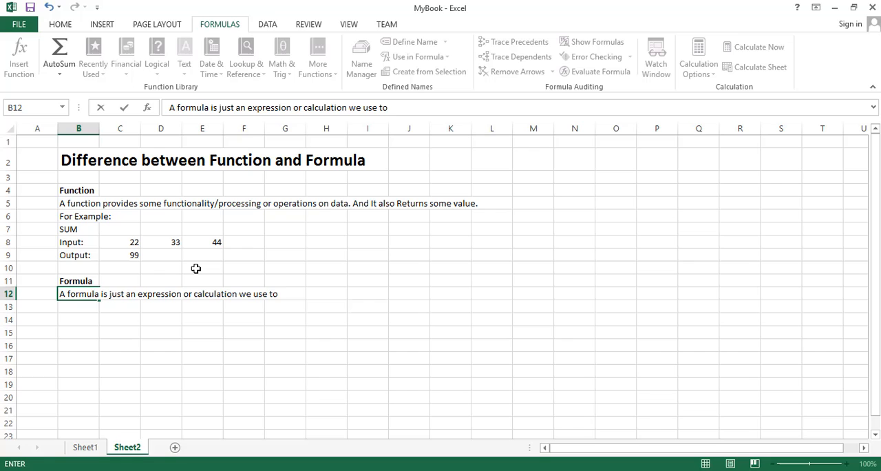
pyautogui.write('solve any pr')
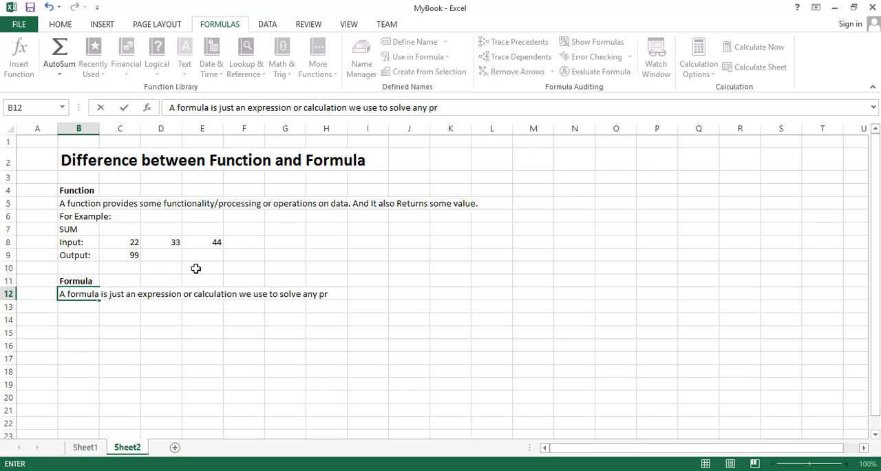
pyautogui.write('oblem')
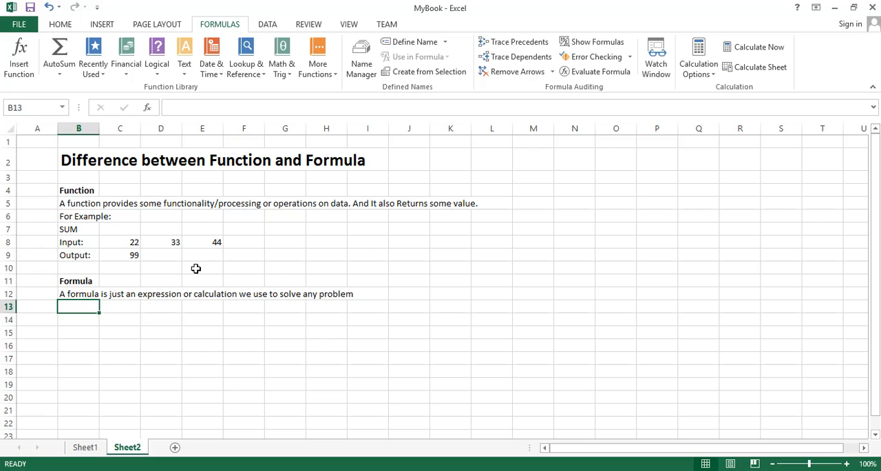
# Edit the definition in the formula bar to read 'a self made expression'.
pyautogui.click(78, 294)
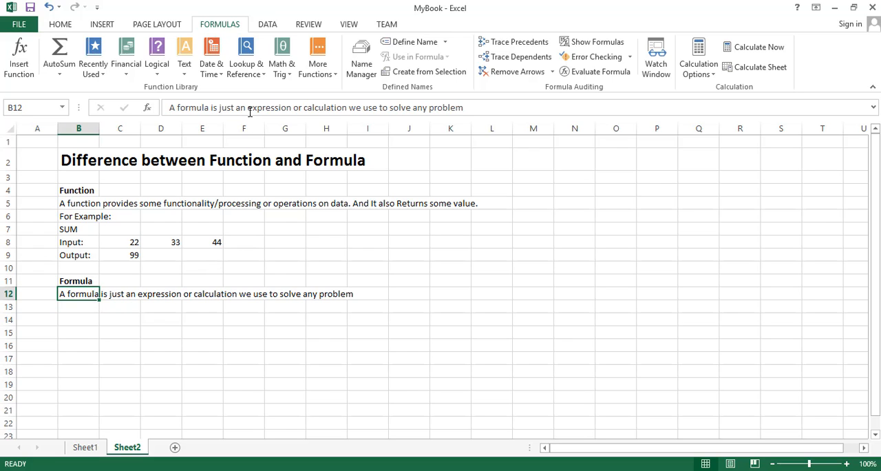
pyautogui.moveTo(245, 107)
pyautogui.write(' self made')
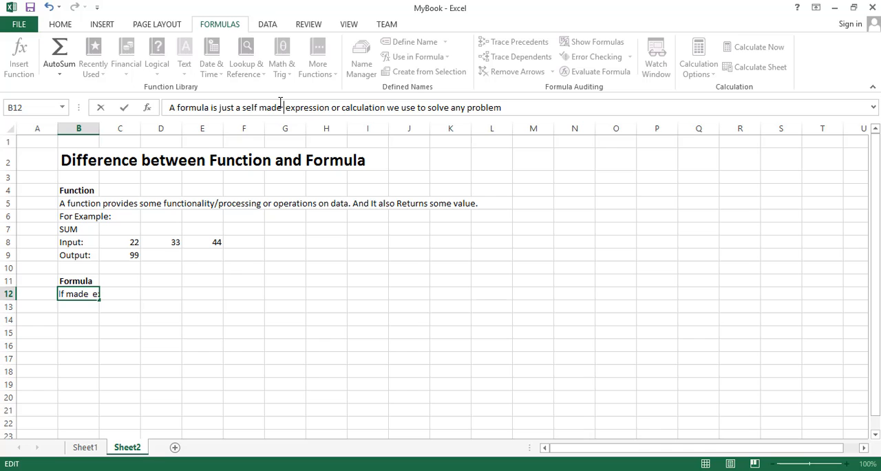
pyautogui.write('x')
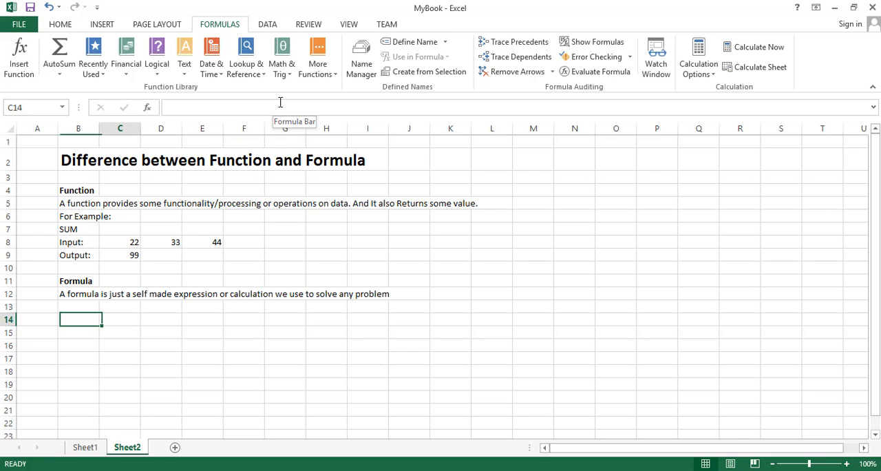
# Enter the inputs 22, 33 and 44 down cells D14 to D16.
pyautogui.click(120, 242)
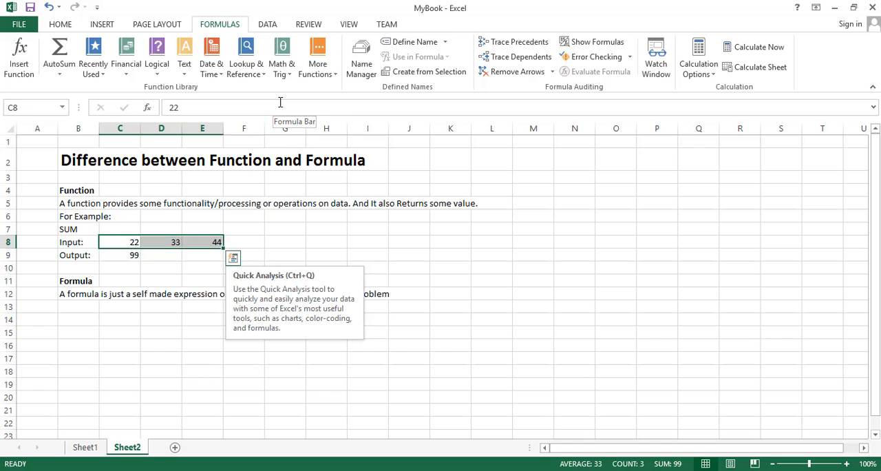
pyautogui.click(120, 306)
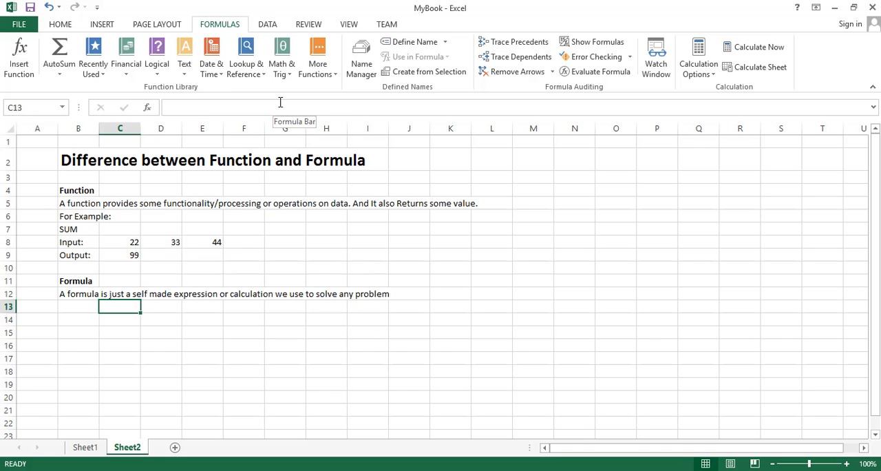
pyautogui.write('22')
pyautogui.click(162, 346)
pyautogui.write('44')
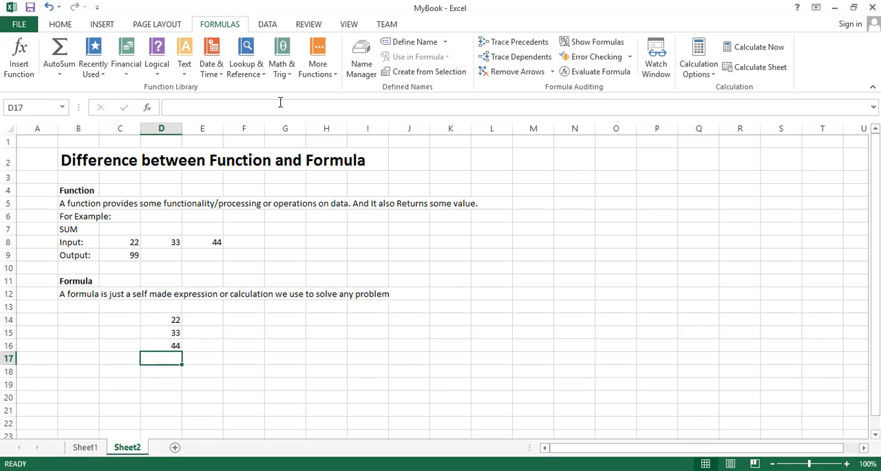
pyautogui.moveTo(281, 108)
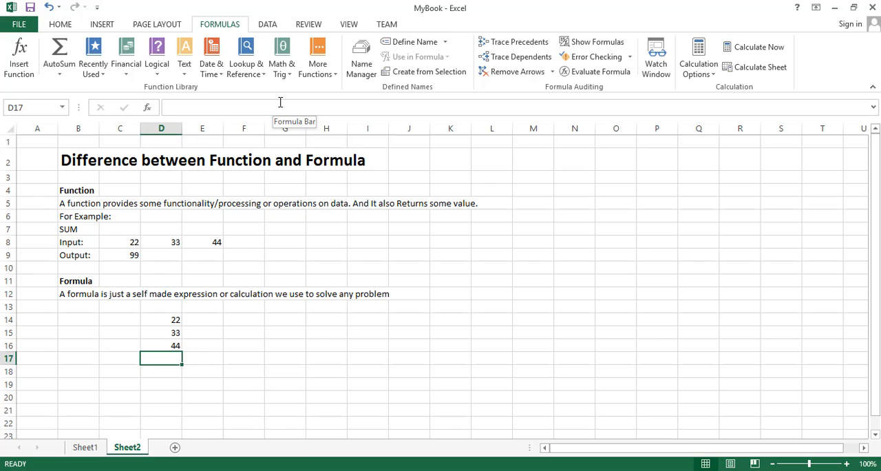
# Total the inputs in D17 with =D14+D15+D16, giving 99, and show the formula.
pyautogui.write('=')
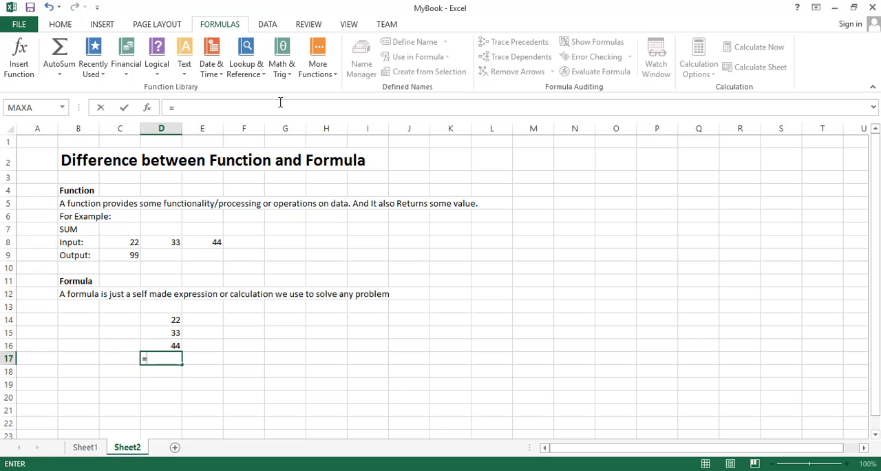
pyautogui.moveTo(213, 296)
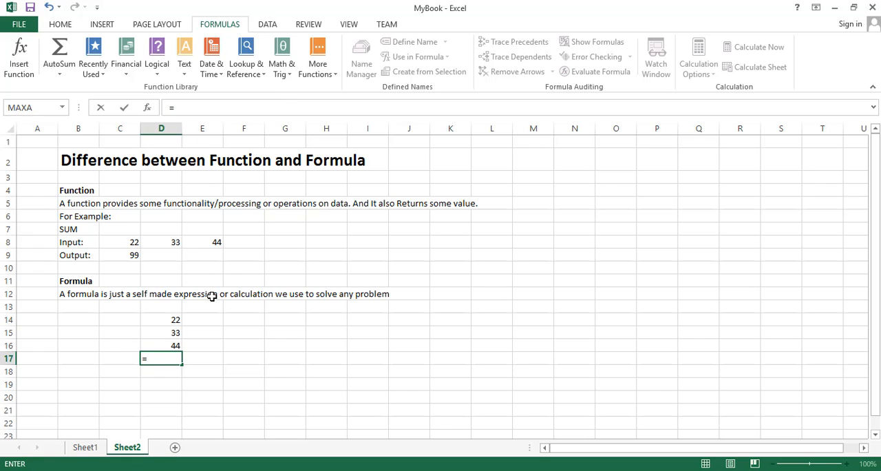
pyautogui.click(161, 319)
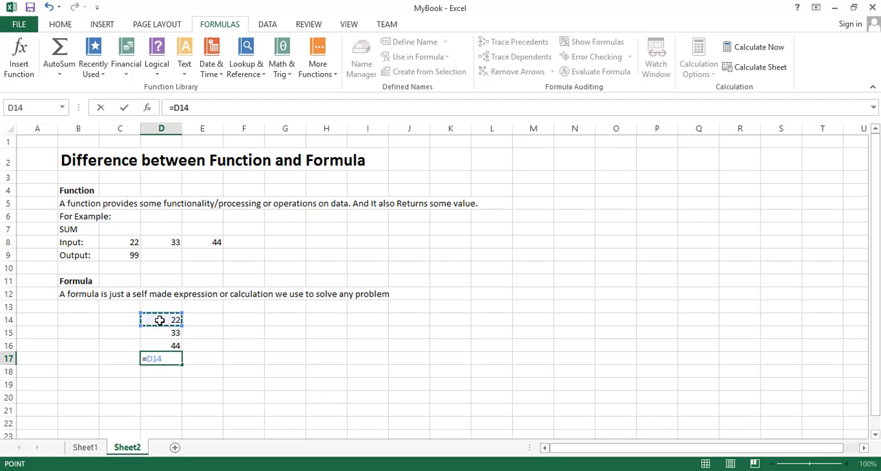
pyautogui.write('+')
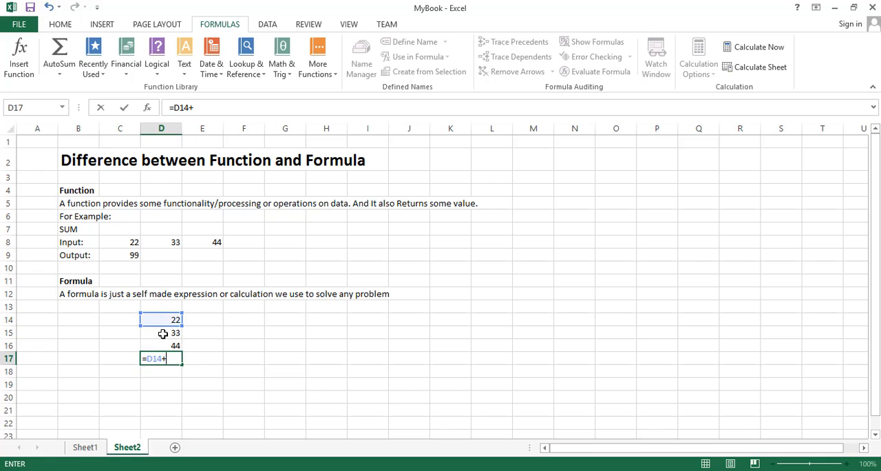
pyautogui.click(161, 334)
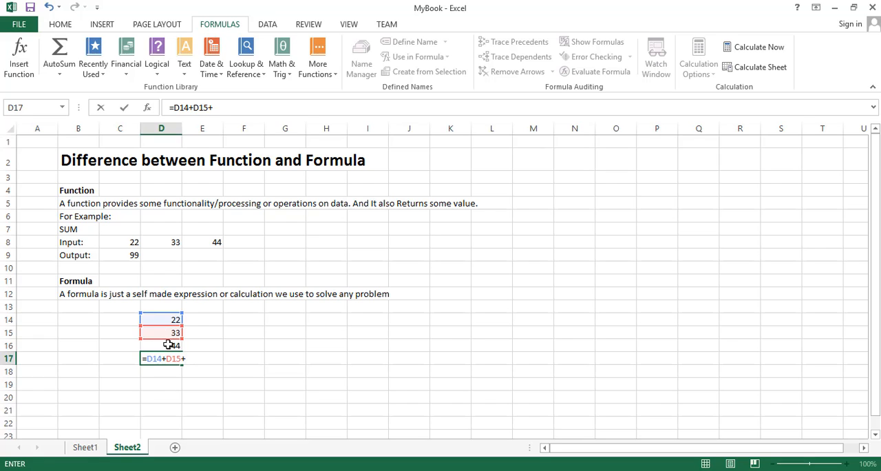
pyautogui.click(161, 345)
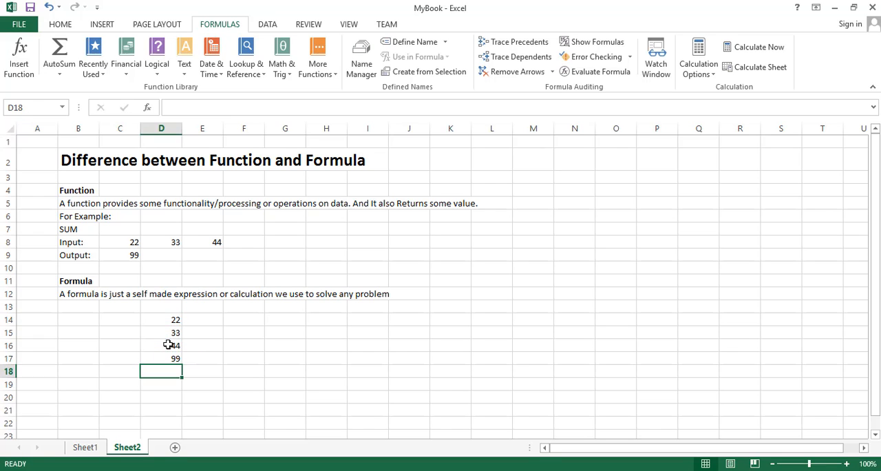
pyautogui.click(161, 359)
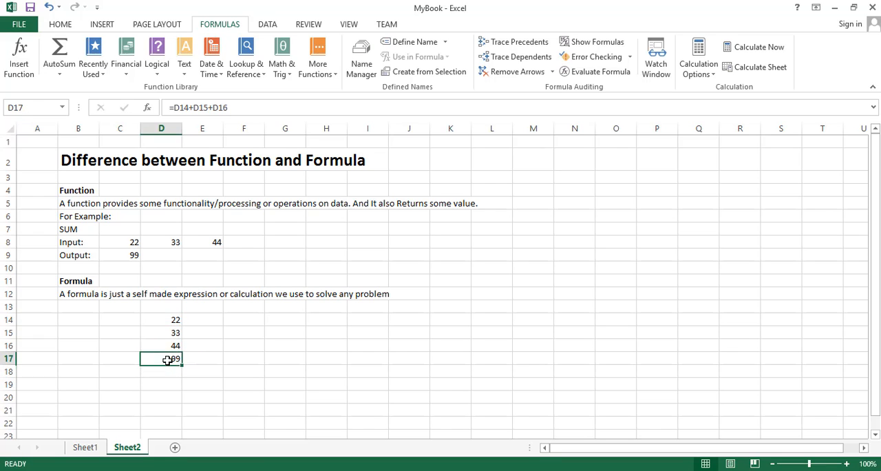
pyautogui.moveTo(300, 358)
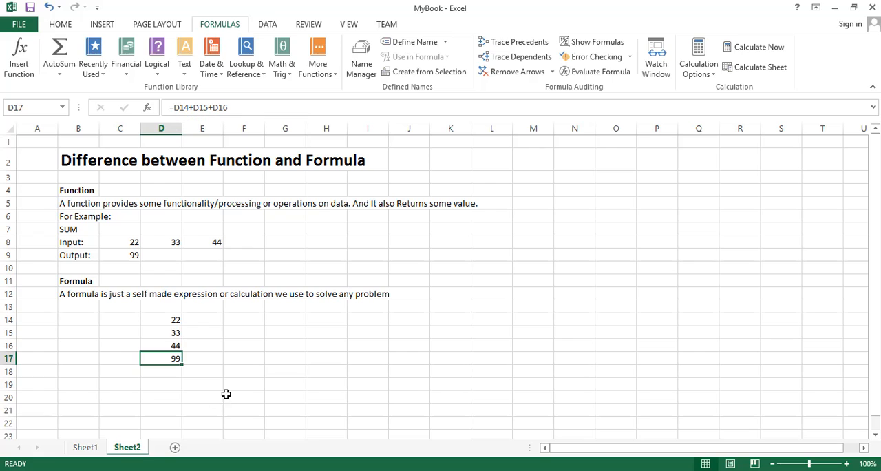
pyautogui.moveTo(171, 371)
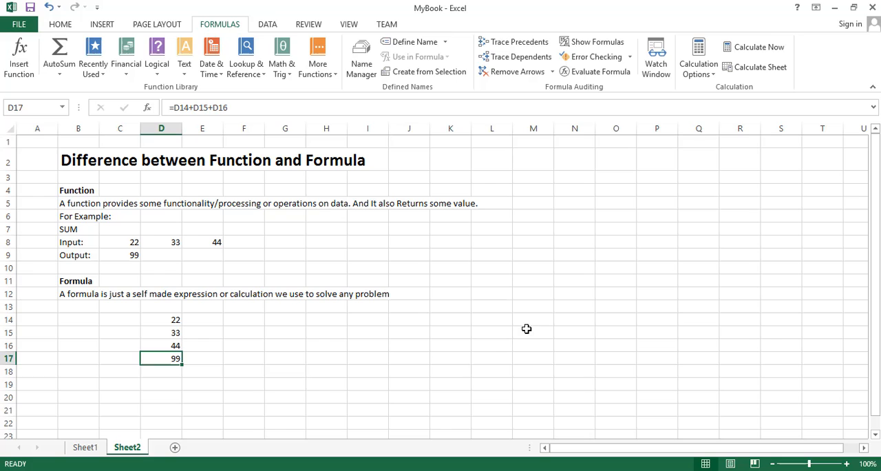
pyautogui.moveTo(130, 359)
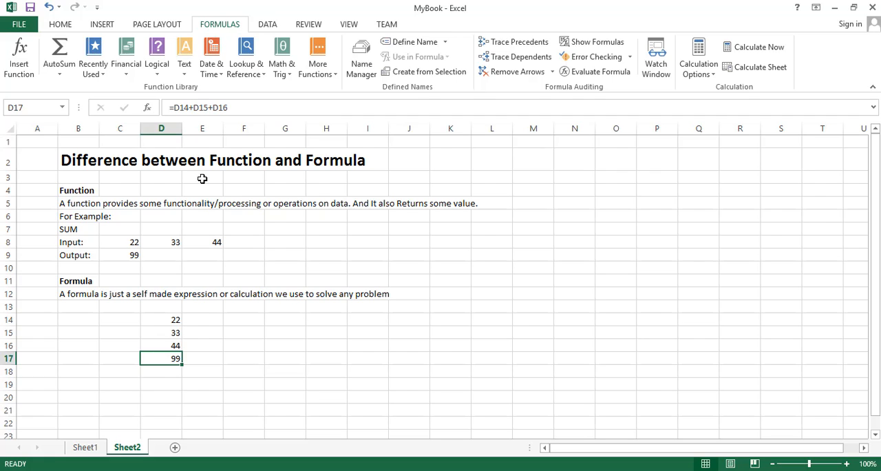
pyautogui.moveTo(172, 108)
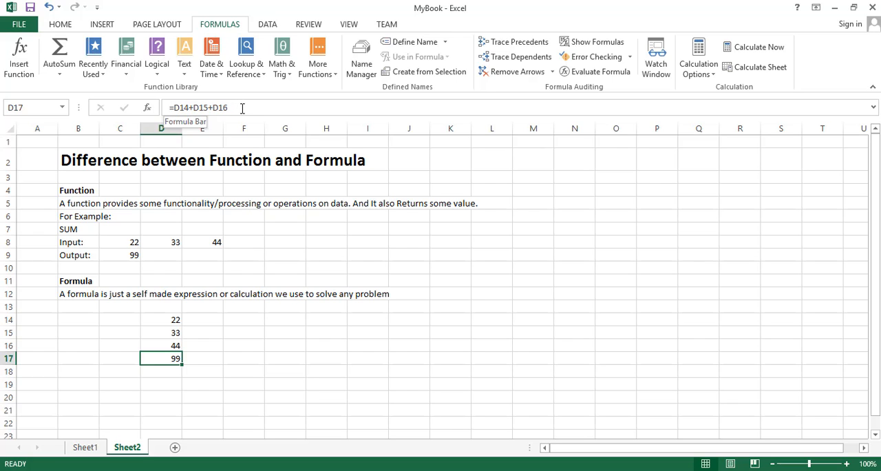
pyautogui.moveTo(207, 361)
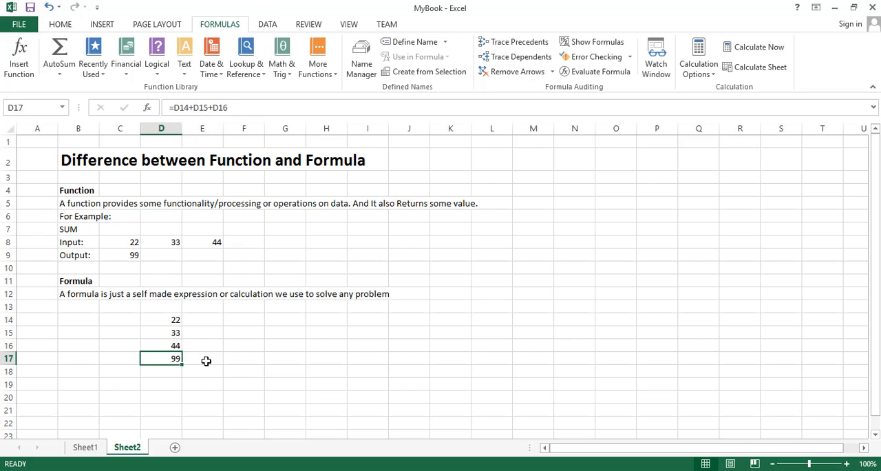
pyautogui.moveTo(156, 358)
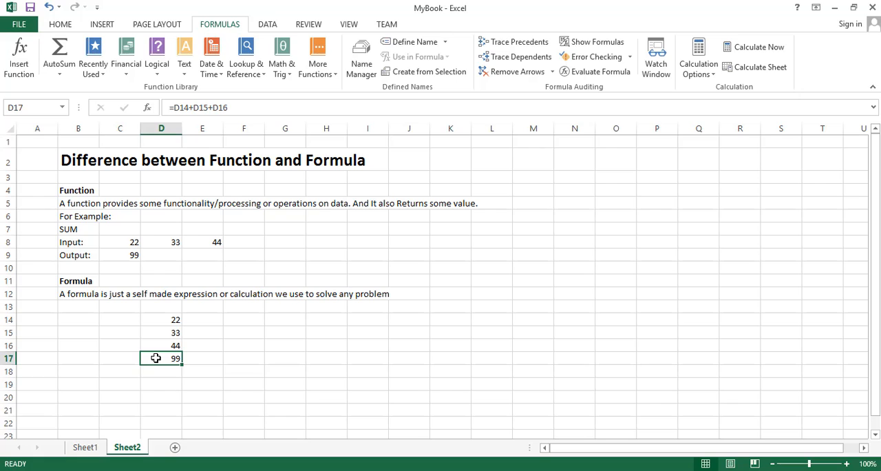
pyautogui.doubleClick(161, 358)
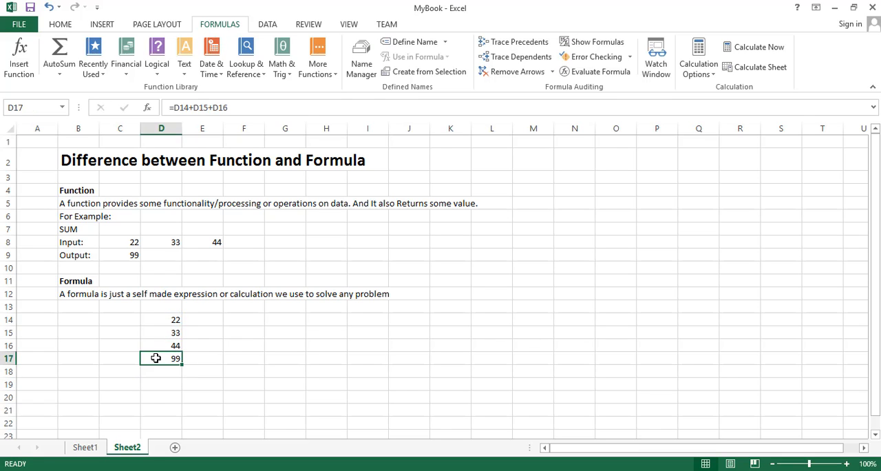
pyautogui.doubleClick(161, 358)
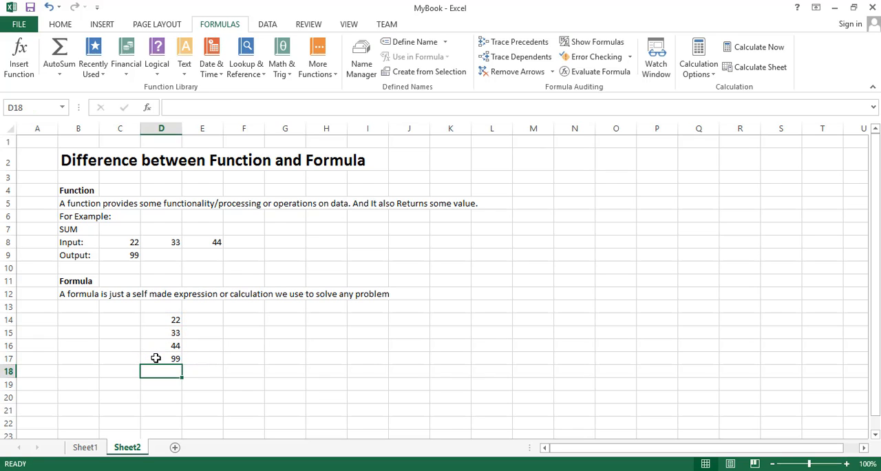
pyautogui.click(162, 358)
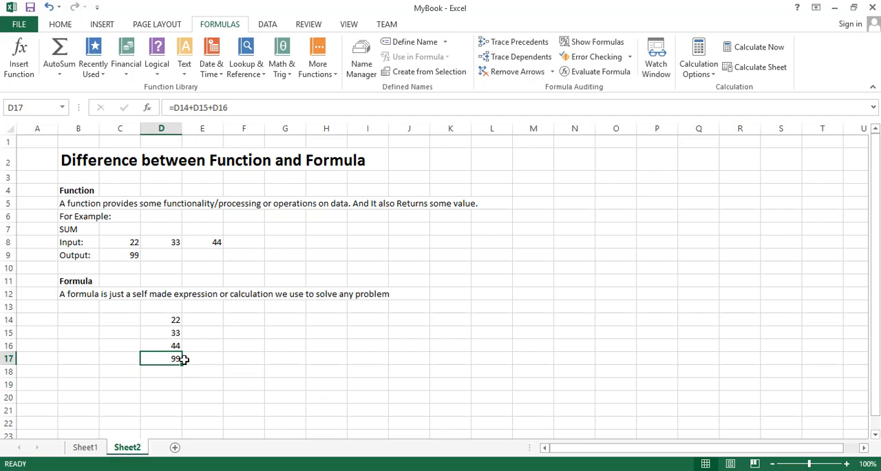
pyautogui.moveTo(214, 363)
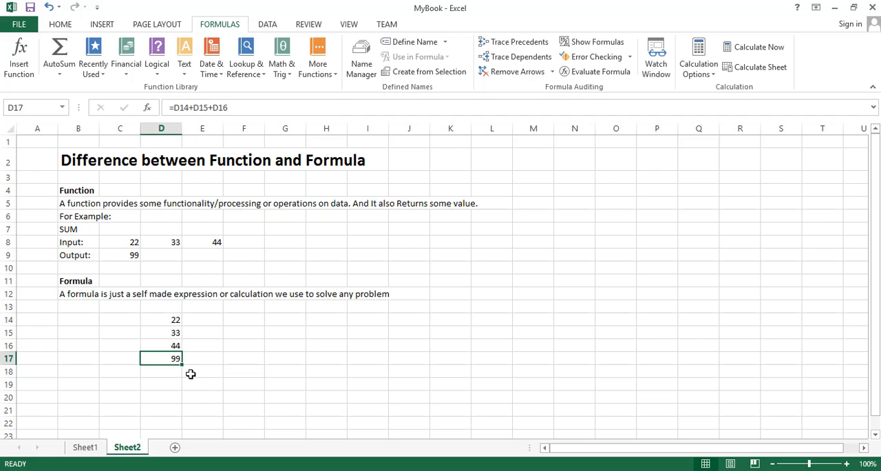
pyautogui.moveTo(168, 373)
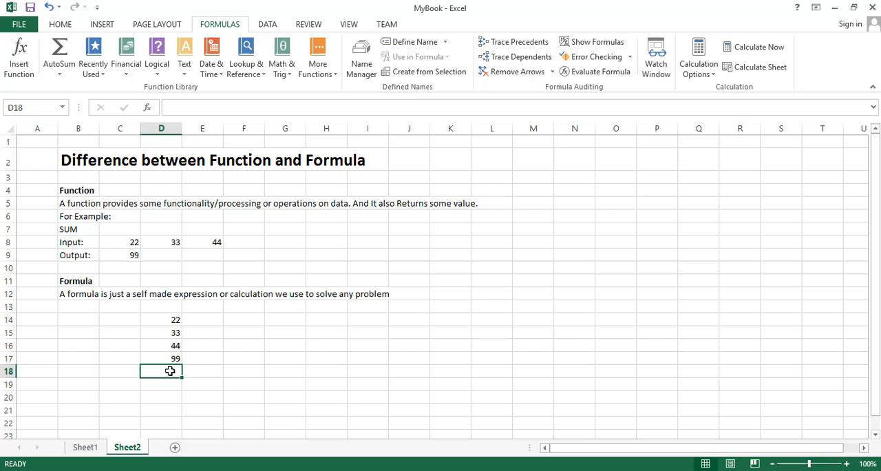
# Start the =sum( function in D18, retyping the function name.
pyautogui.write('=')
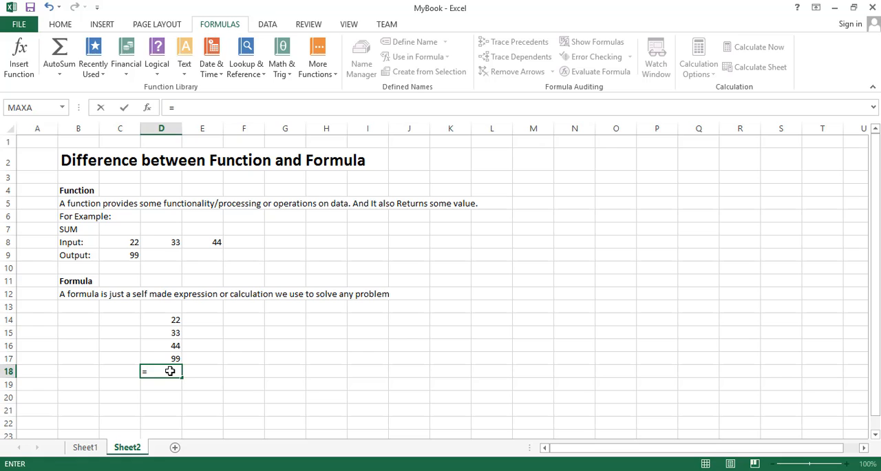
pyautogui.write('su')
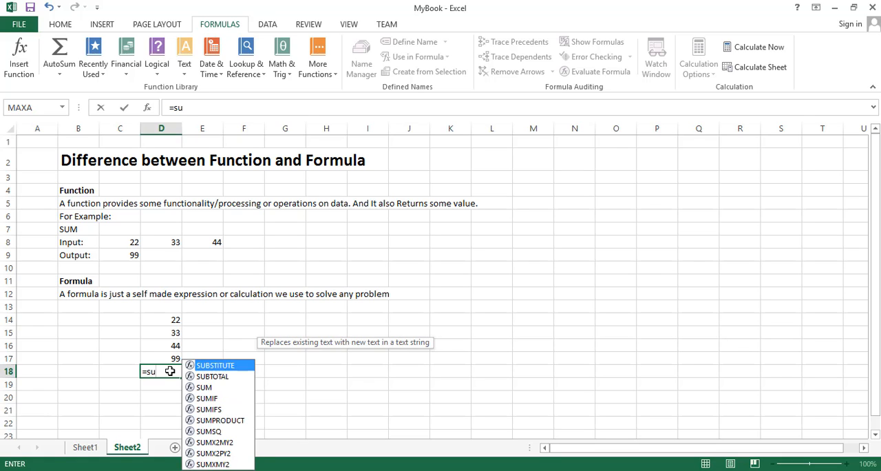
pyautogui.write('m')
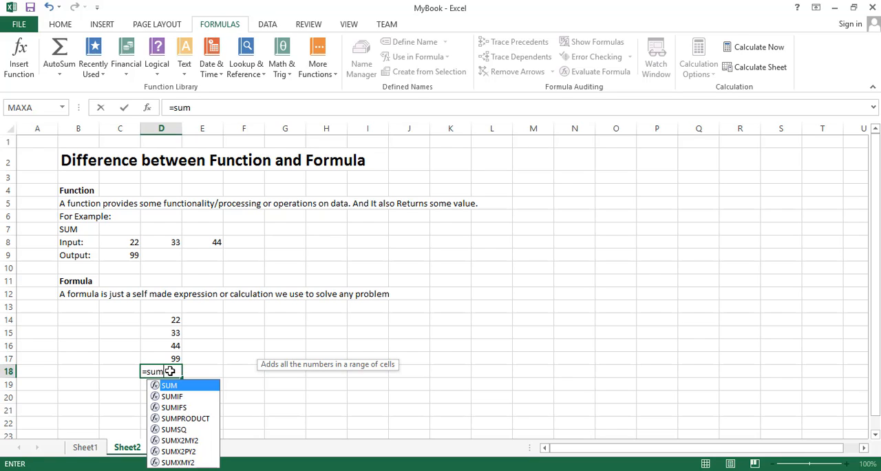
pyautogui.press('Backspace')
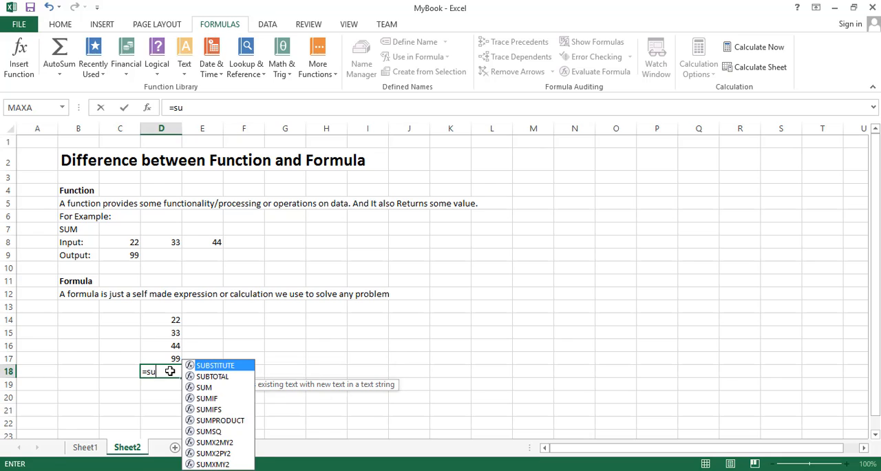
pyautogui.press('Backspace')
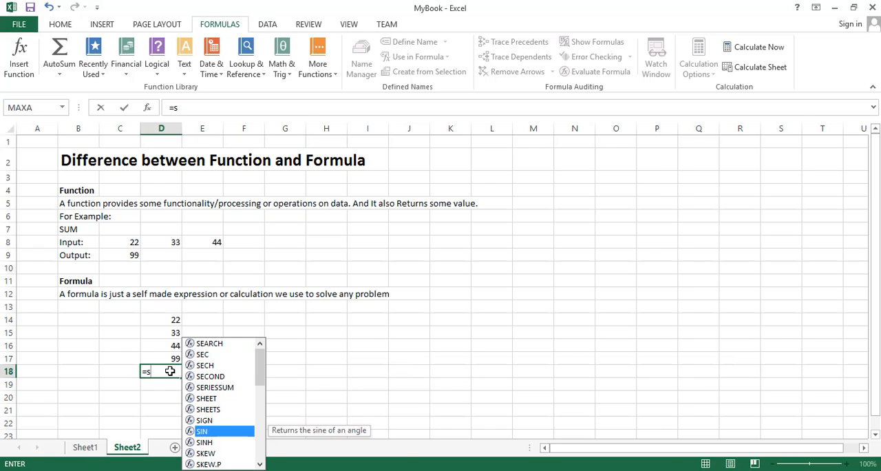
pyautogui.scroll(-3)
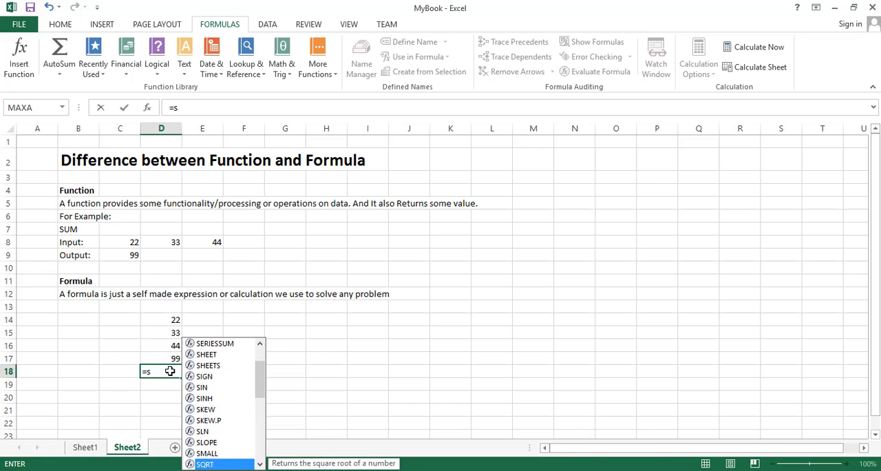
pyautogui.scroll(-3)
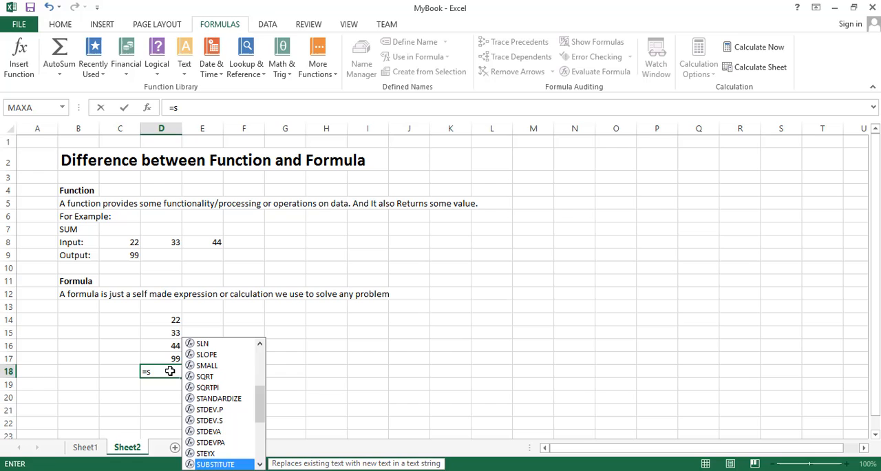
pyautogui.write('um(')
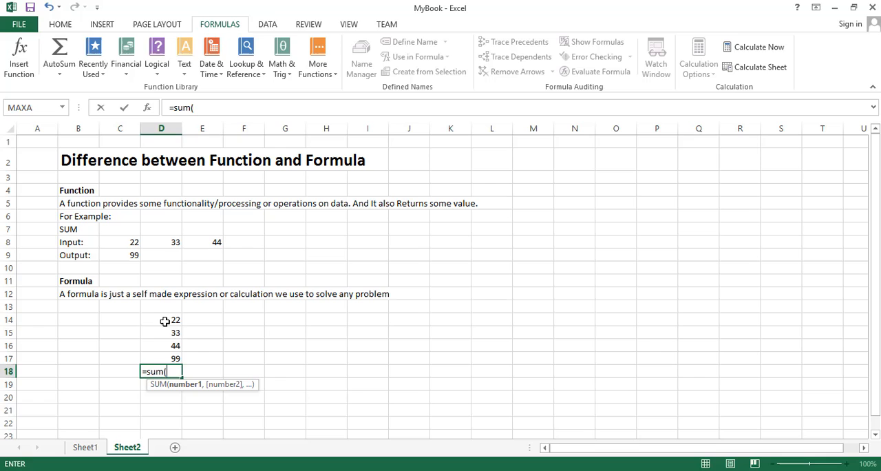
# Complete =SUM(D14:D16) over the stacked inputs, giving 99.
pyautogui.moveTo(161, 319); pyautogui.dragTo(161, 344)
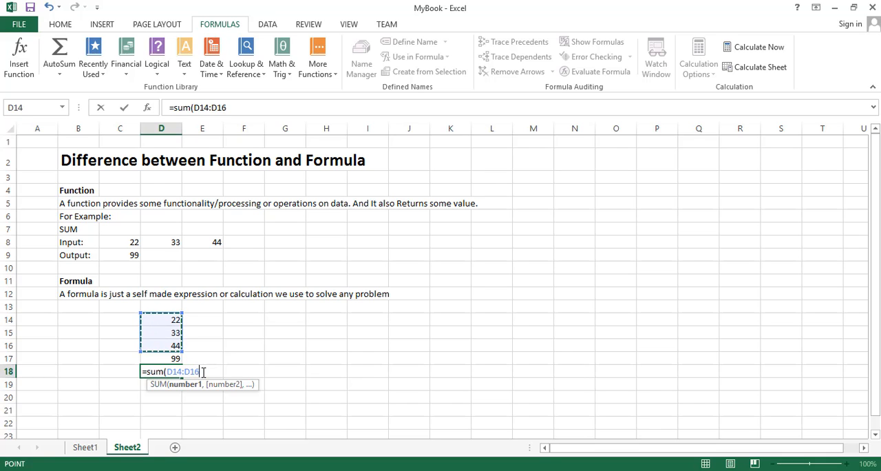
pyautogui.write(')')
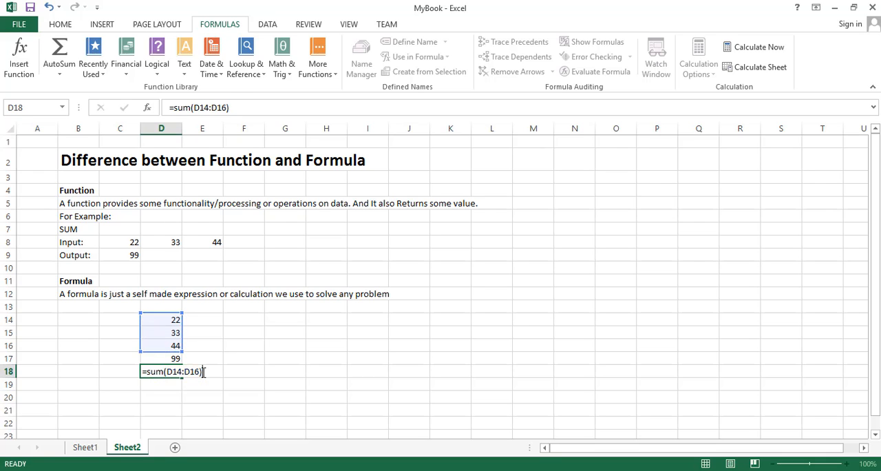
pyautogui.press('enter')
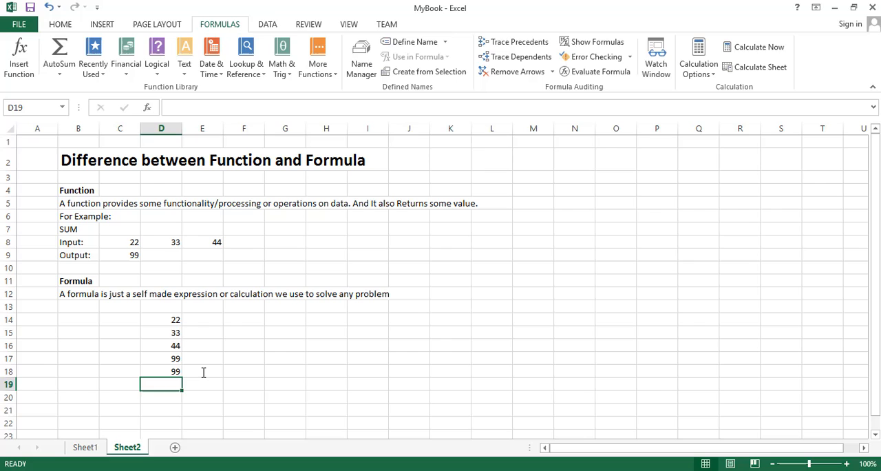
pyautogui.moveTo(155, 366)
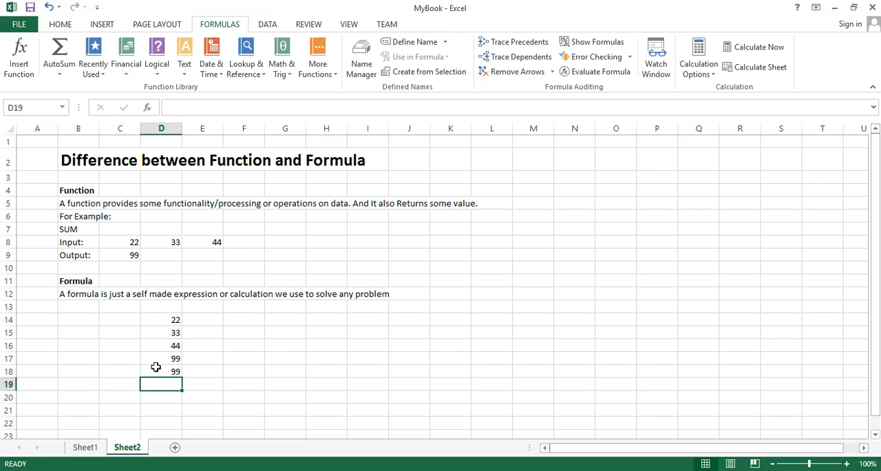
pyautogui.click(161, 372)
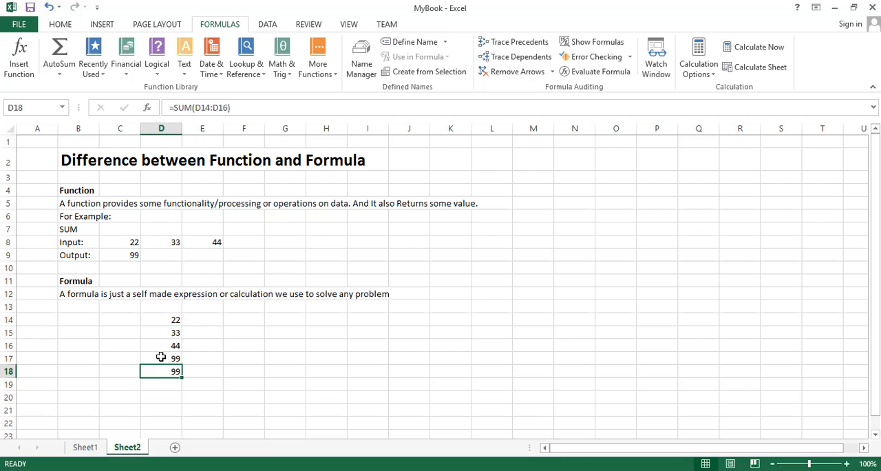
pyautogui.click(161, 358)
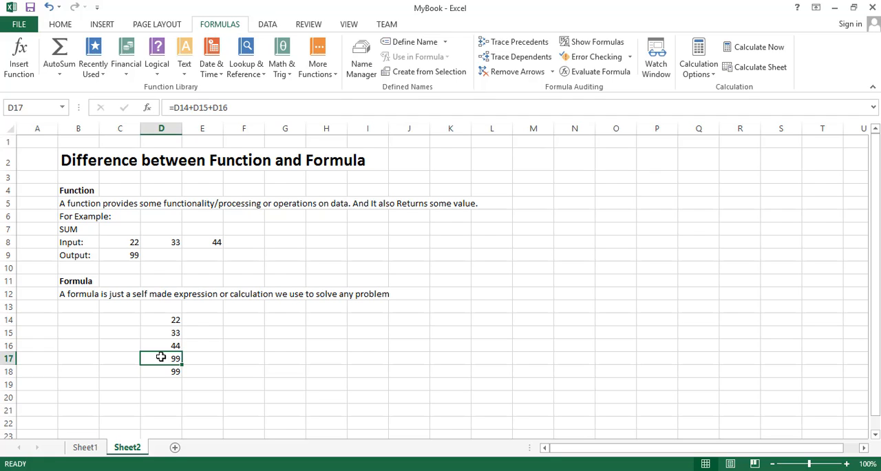
pyautogui.moveTo(162, 371)
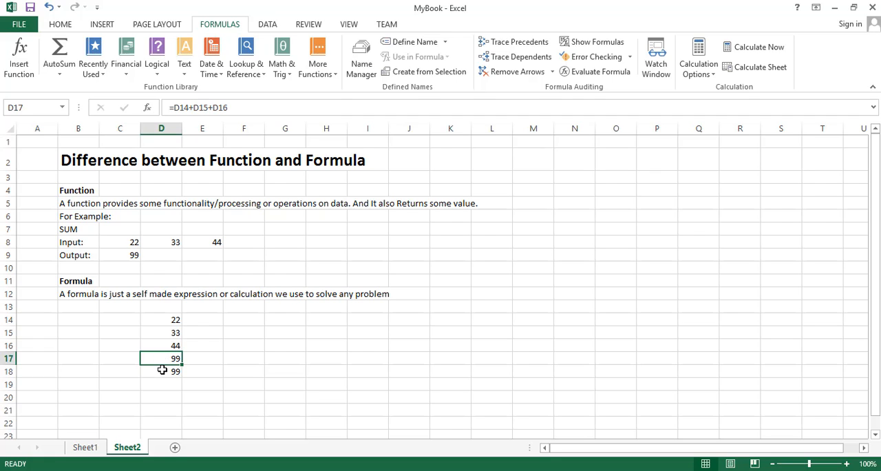
pyautogui.click(161, 372)
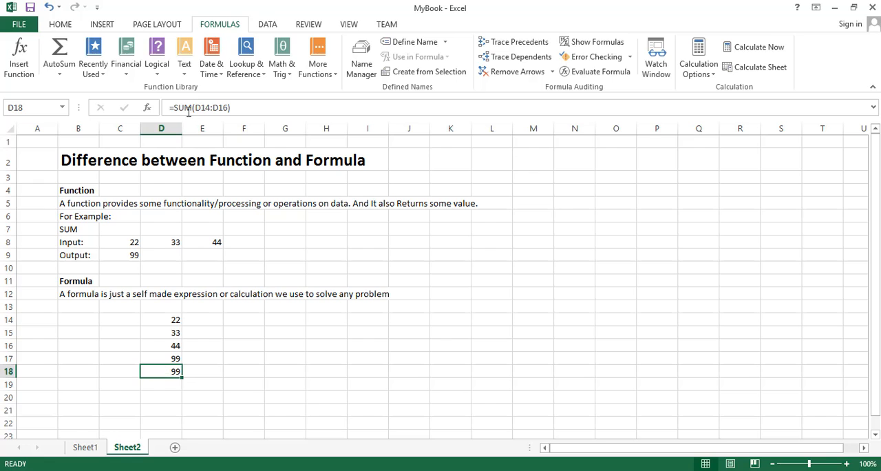
pyautogui.moveTo(176, 108)
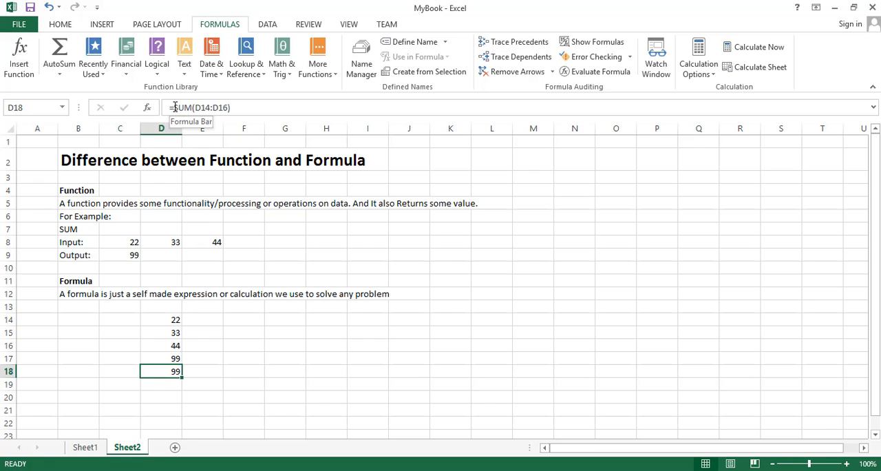